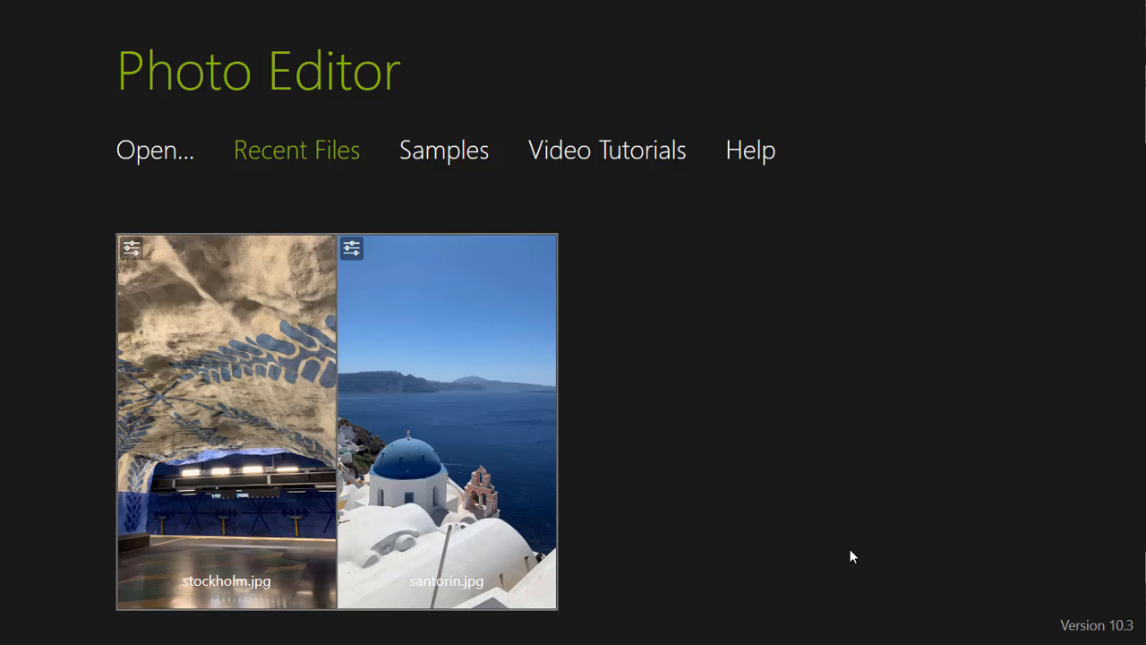
Open santorin.jpg from Recent Files and enlarge the view slightly
click(351, 247)
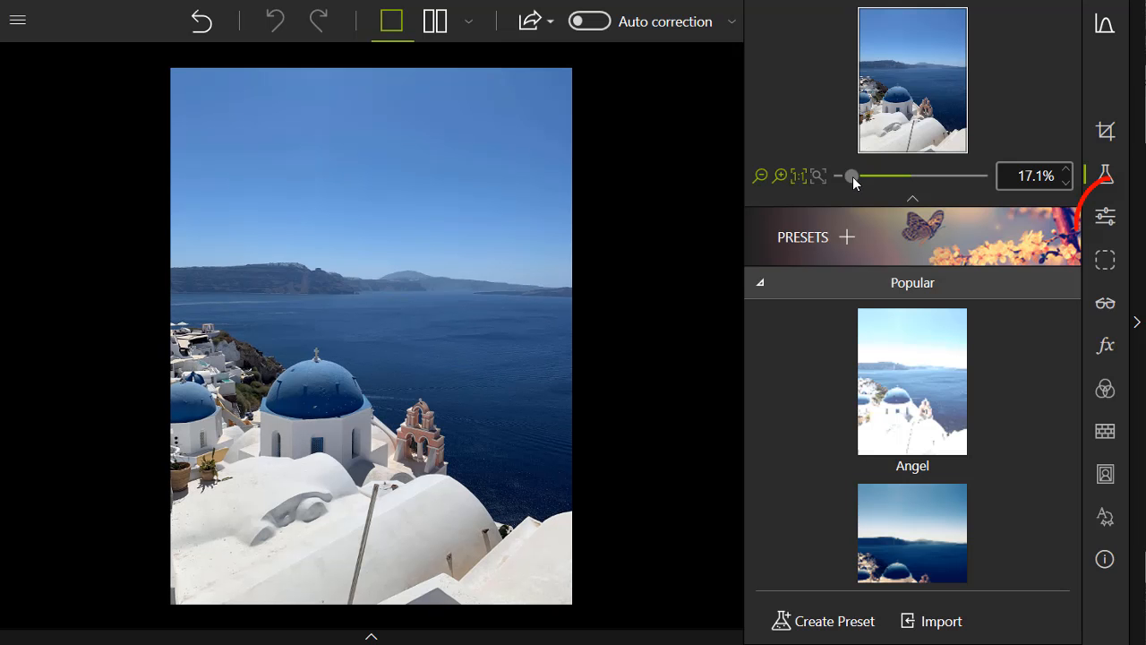
drag(851, 175, 852, 176)
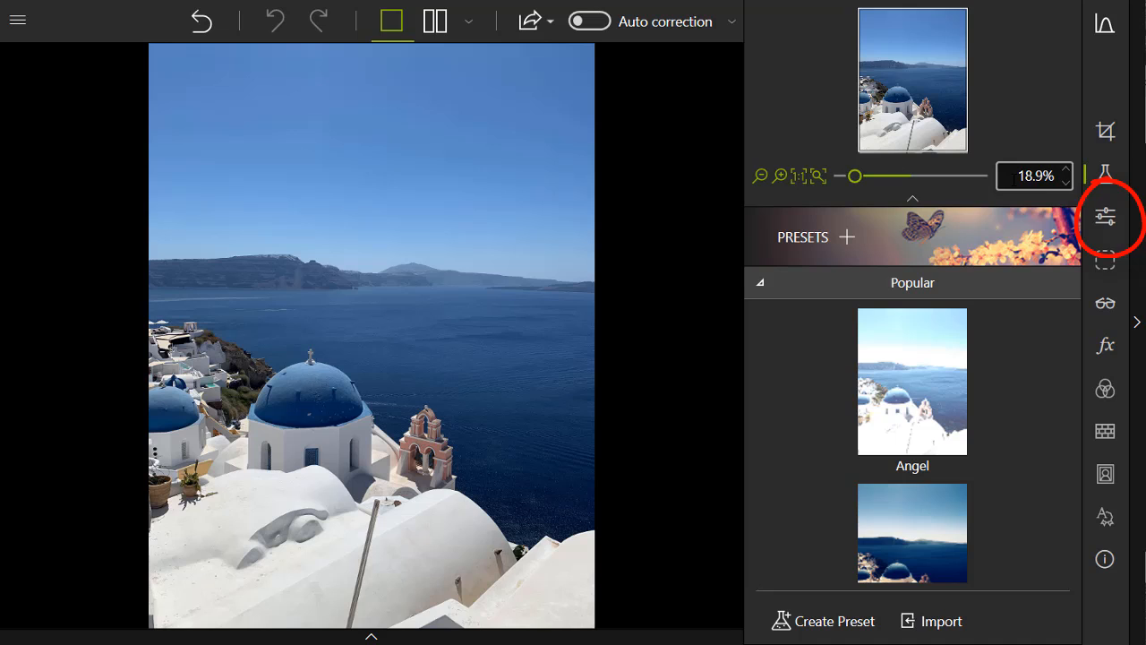
Set exposure +0.35 EV, contrast +21%, shadows +30%, whites +9% and saturation +25%
click(1105, 215)
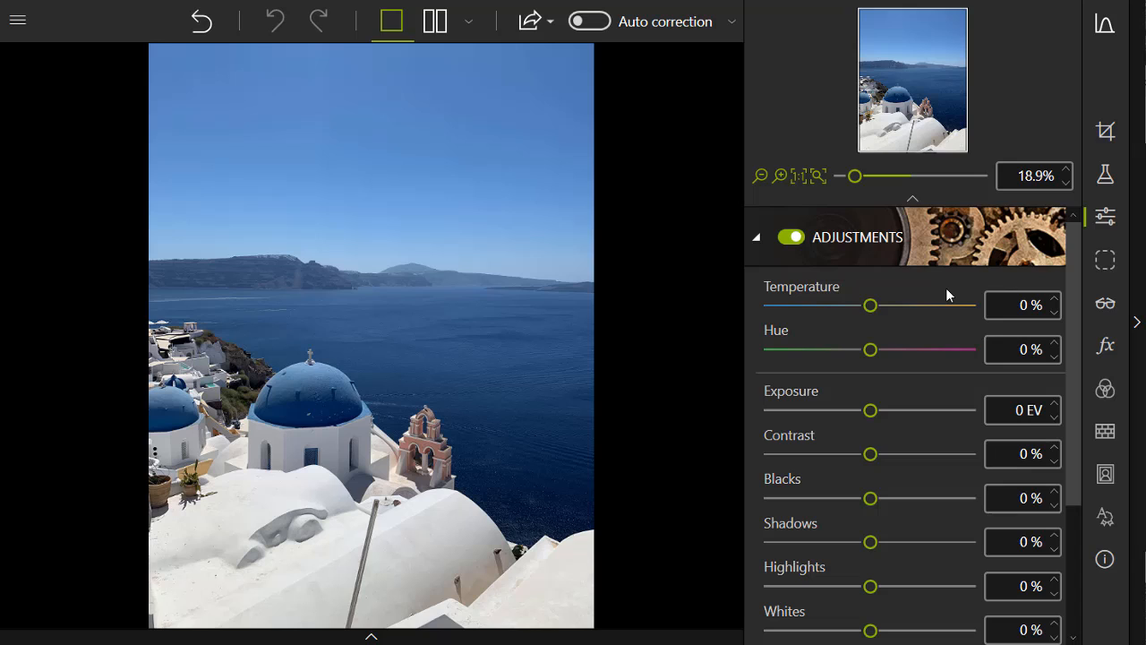
mouse_move(999, 609)
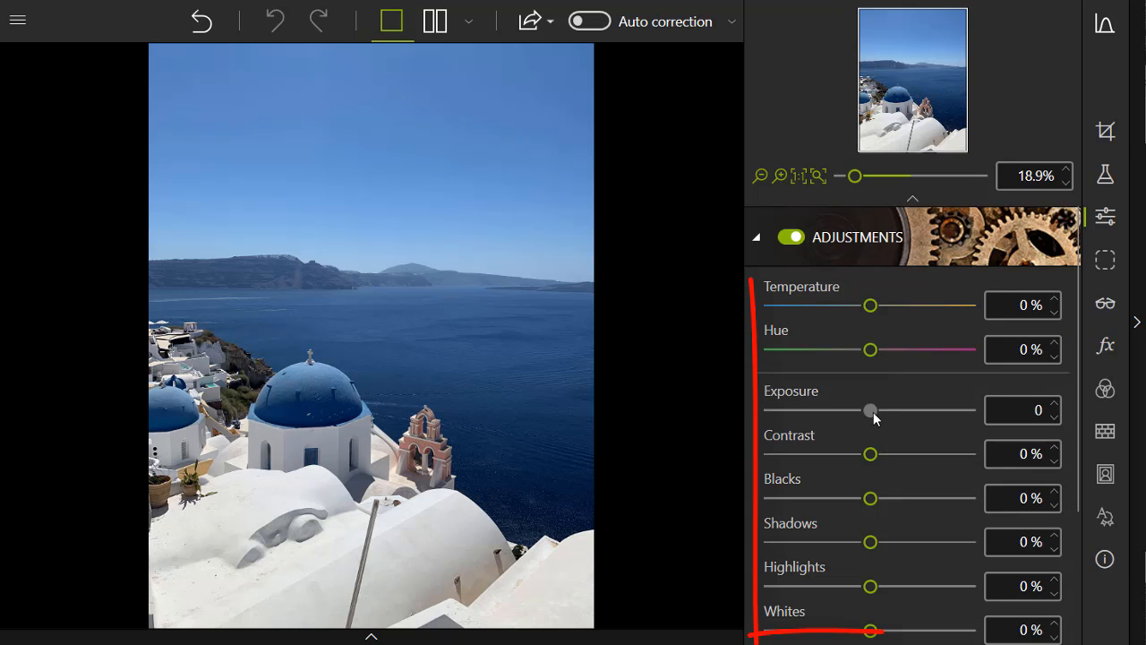
drag(870, 410, 876, 410)
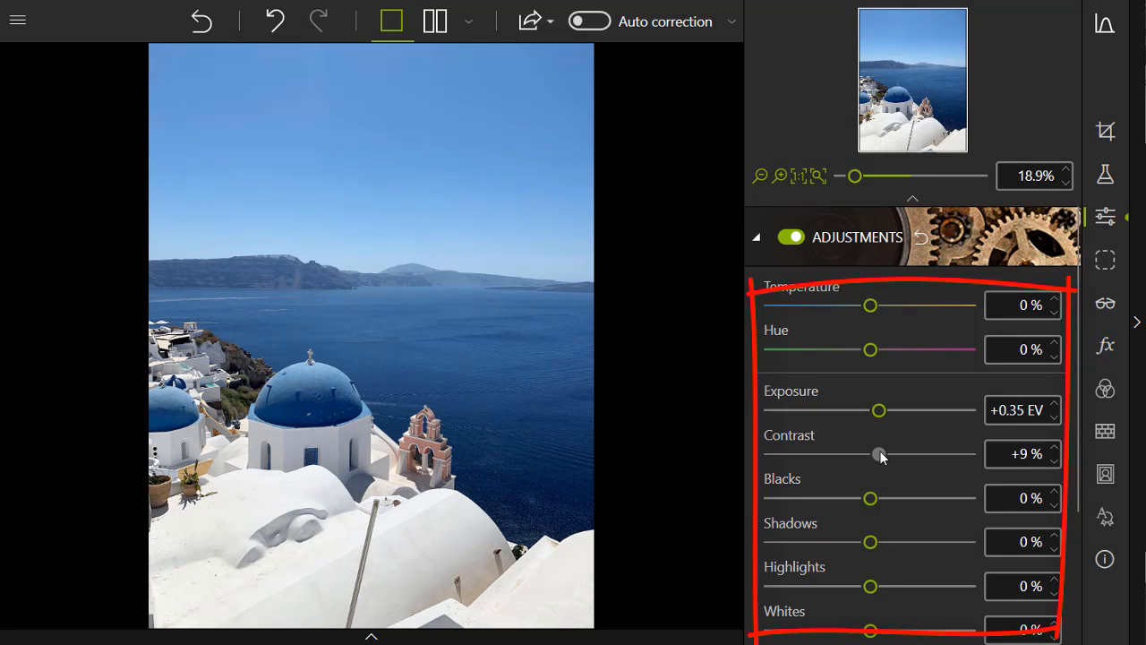
drag(879, 455, 890, 455)
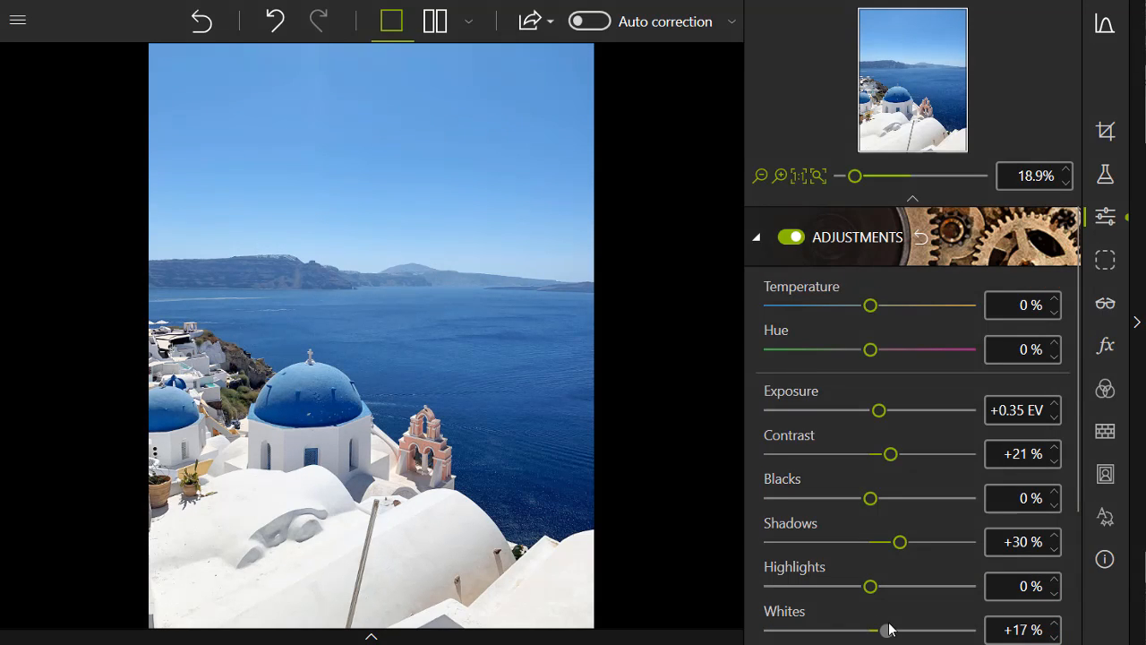
scroll(down, 3)
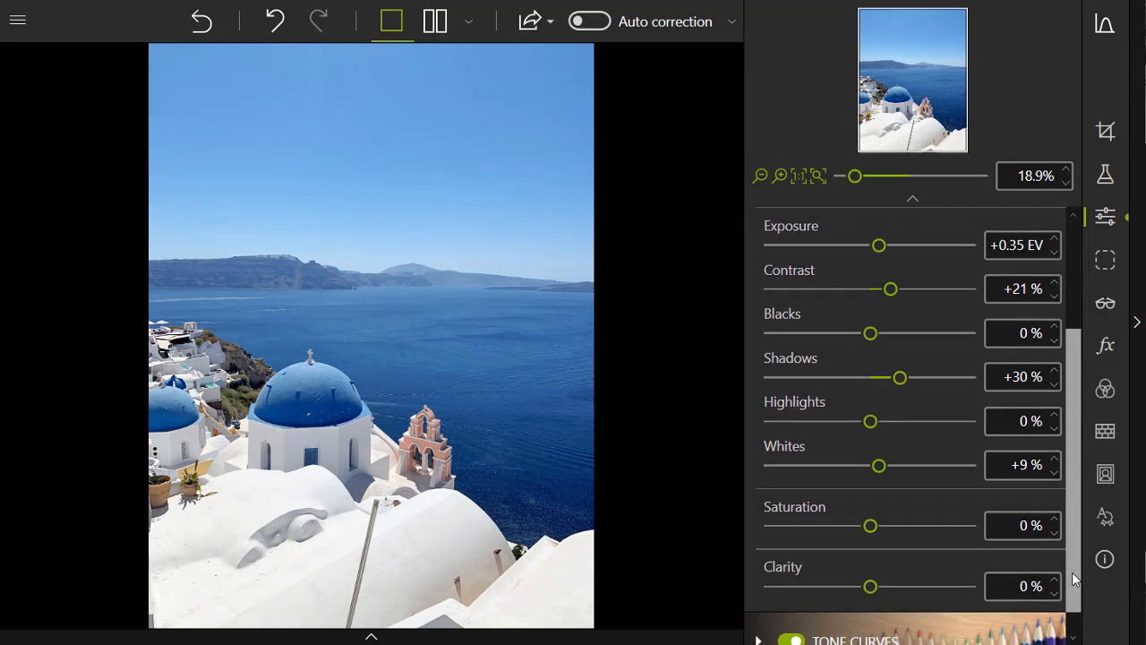
drag(870, 525, 894, 524)
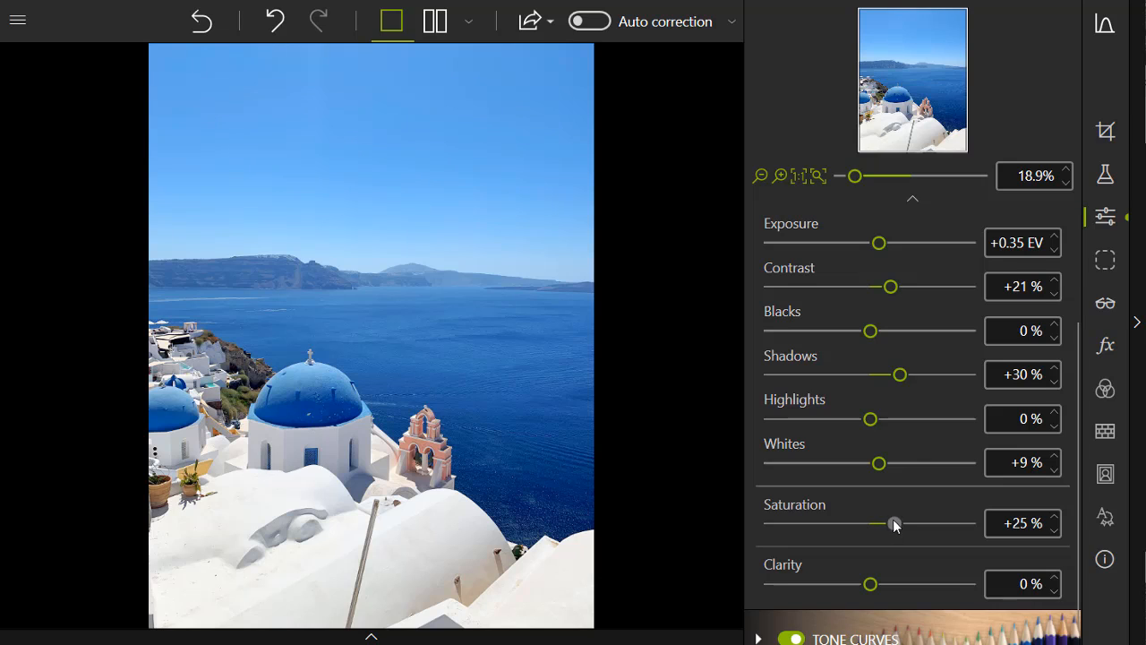
Show a vertical side-by-side before/after comparison, zoomed out so both photos fit
click(433, 21)
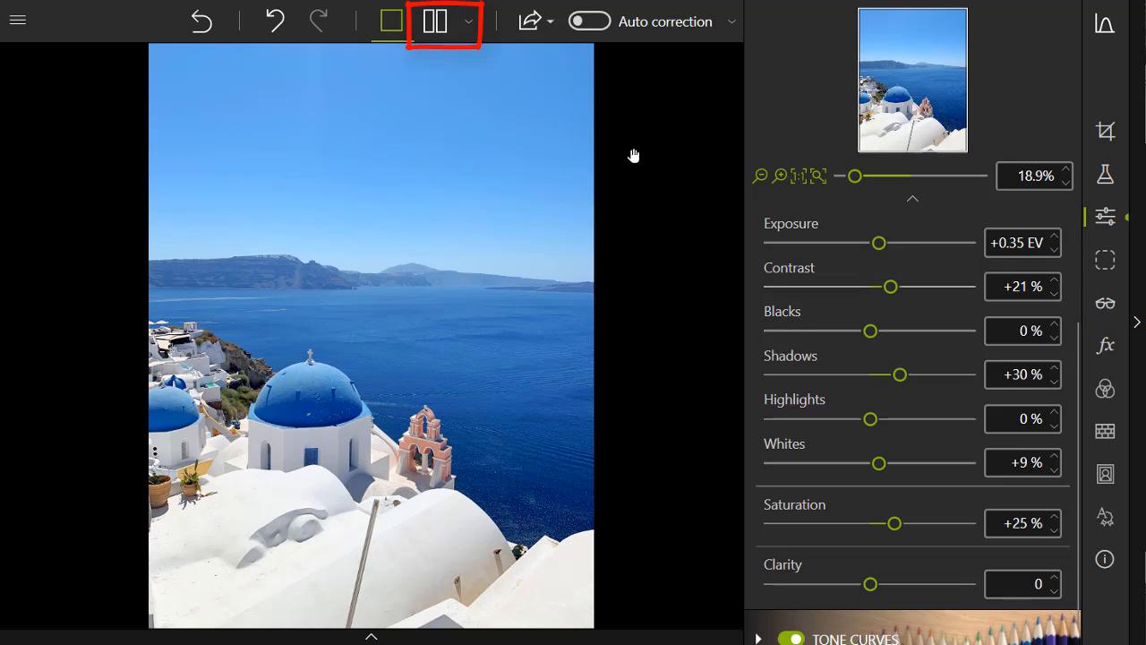
mouse_move(465, 29)
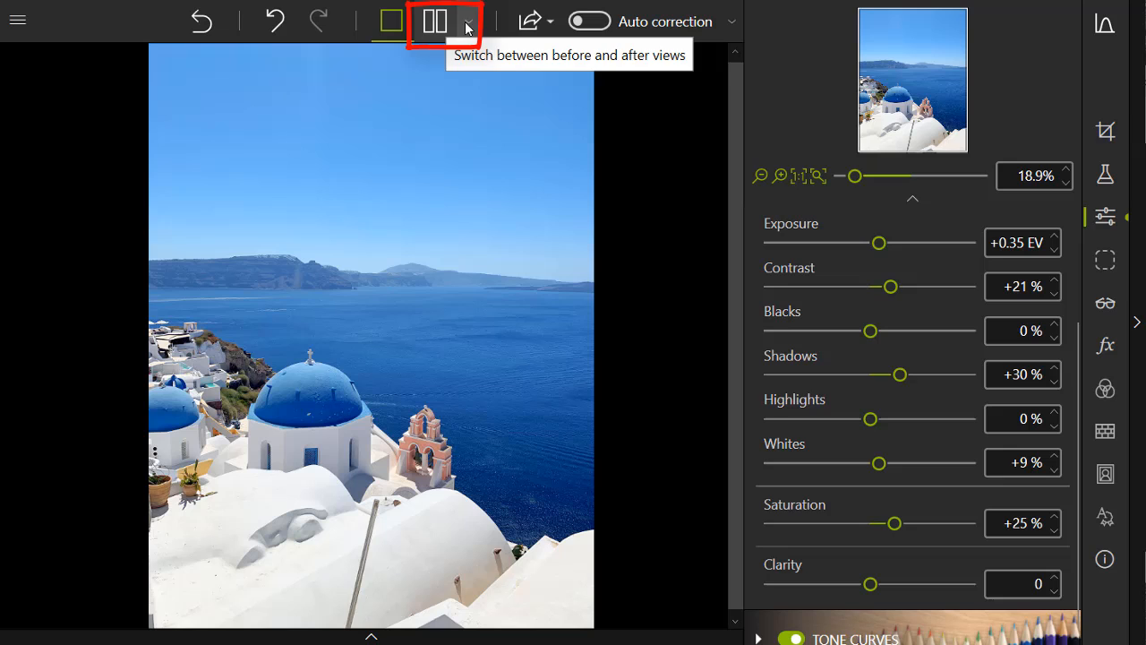
click(465, 21)
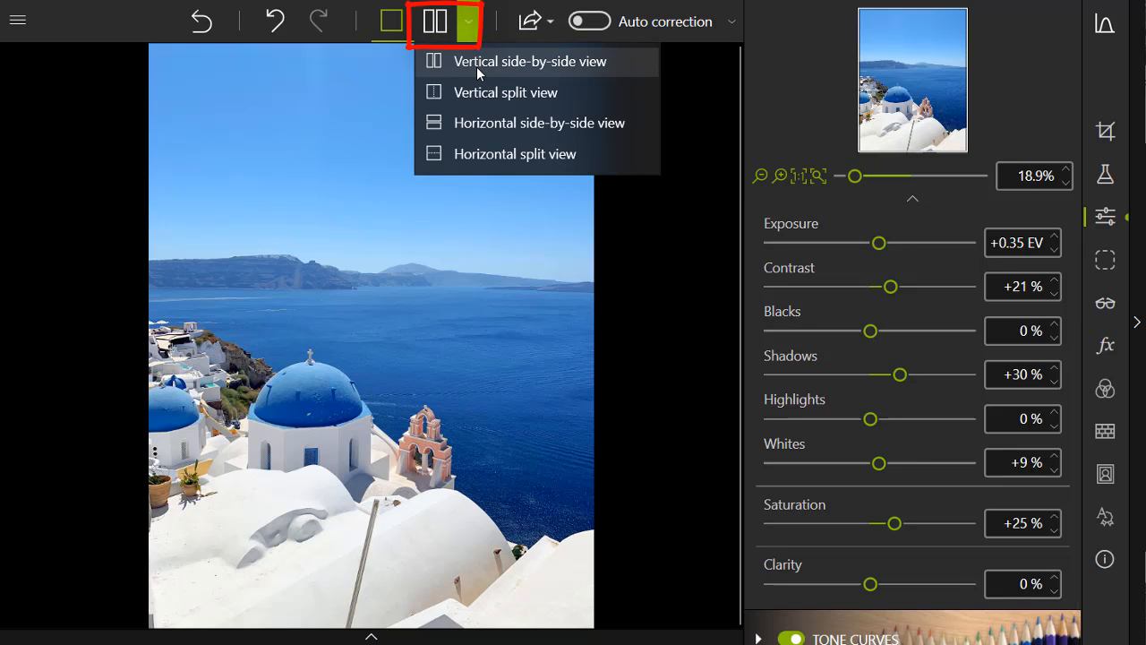
click(530, 61)
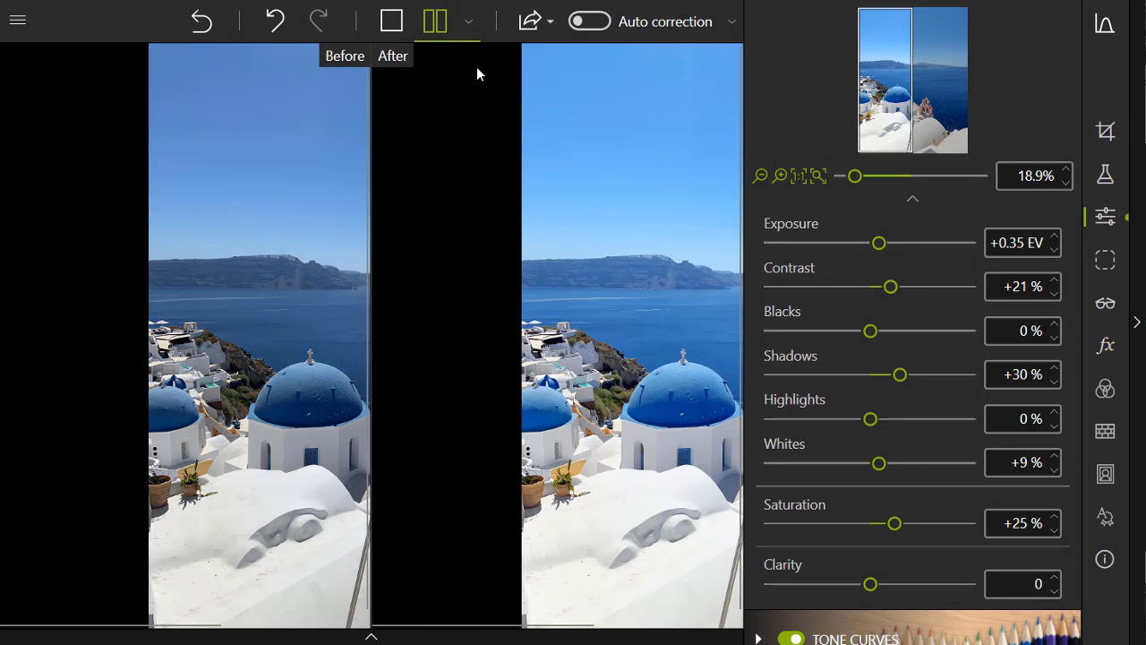
drag(852, 176, 842, 176)
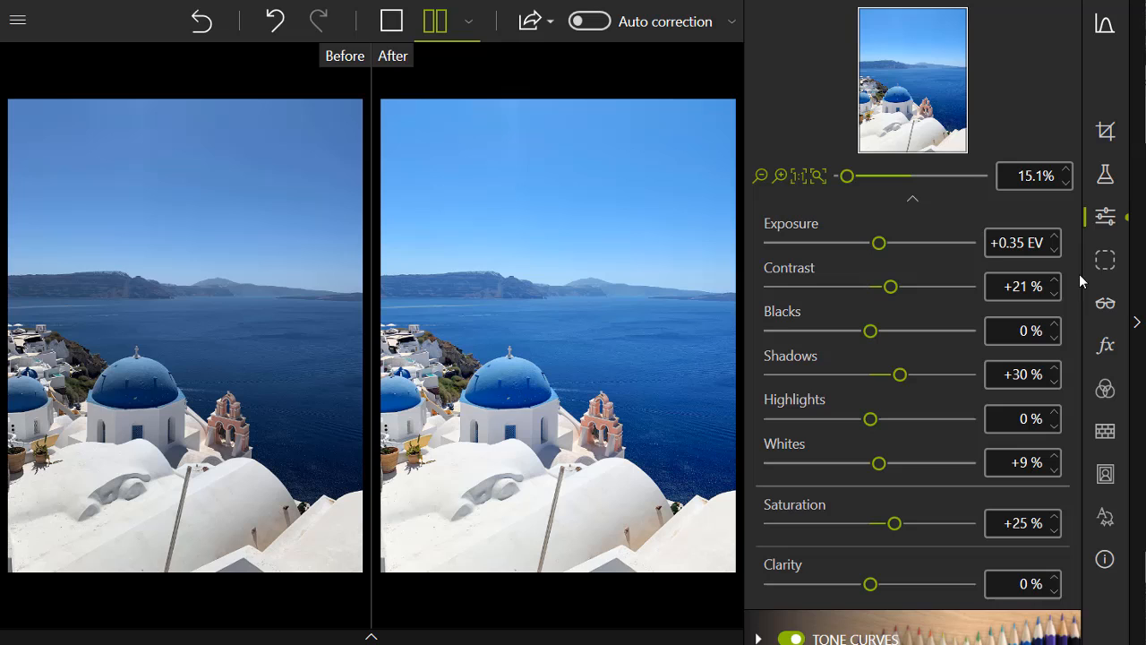
Apply Dehaze to the Santorini photo with Amount at 18%
click(1105, 304)
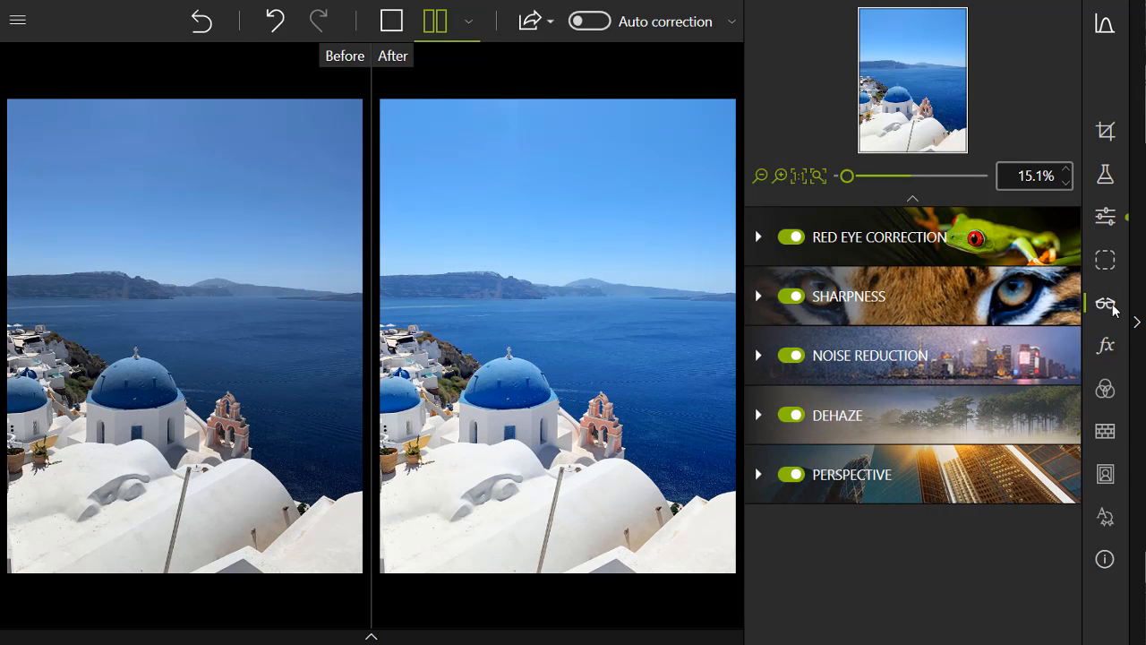
mouse_move(750, 413)
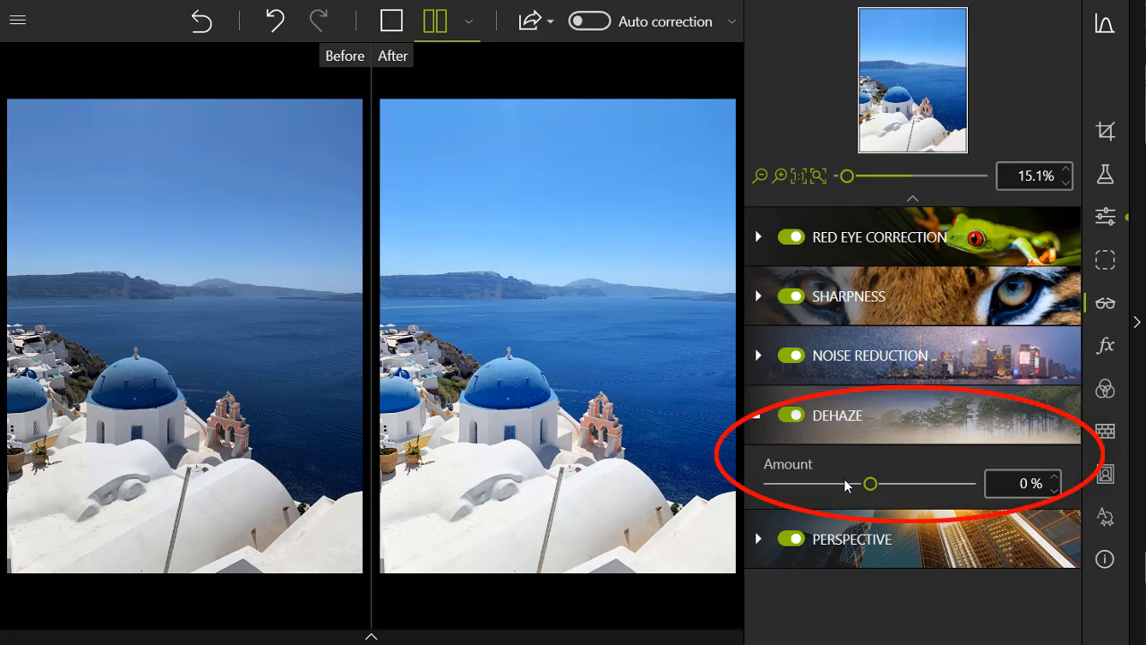
drag(868, 483, 874, 483)
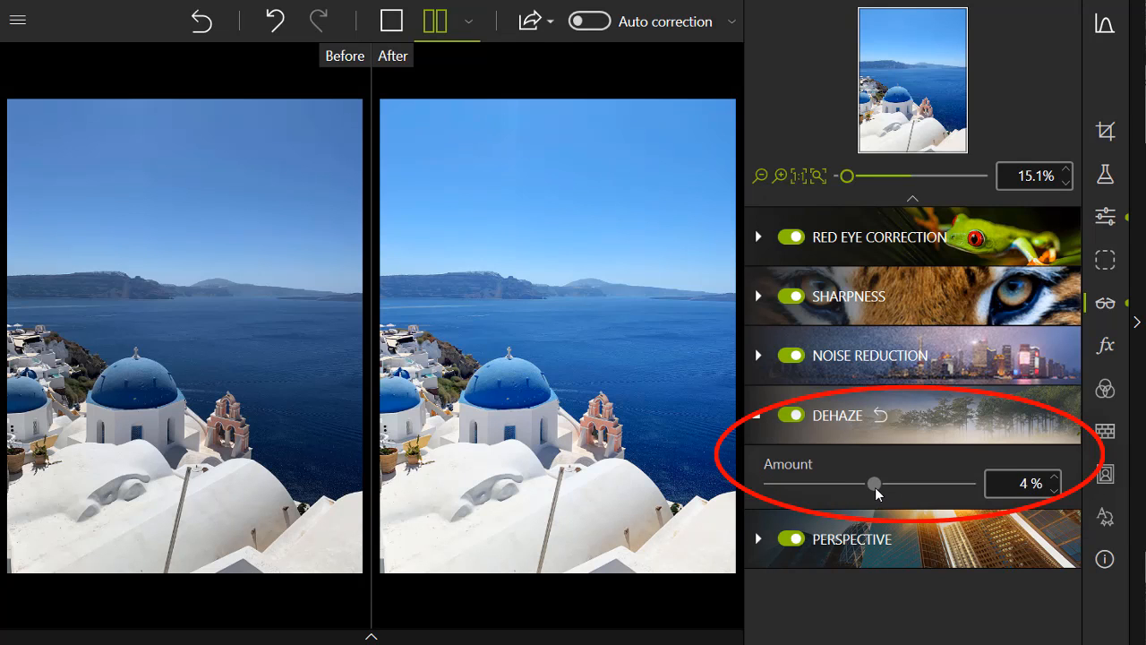
drag(873, 484, 888, 484)
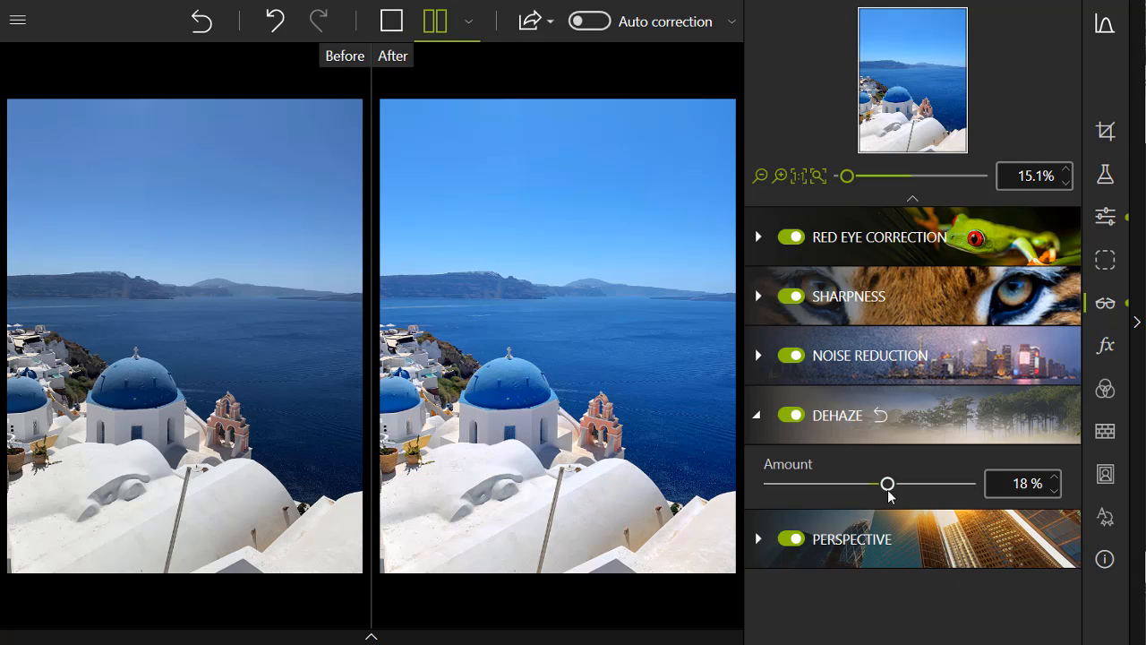
mouse_move(886, 484)
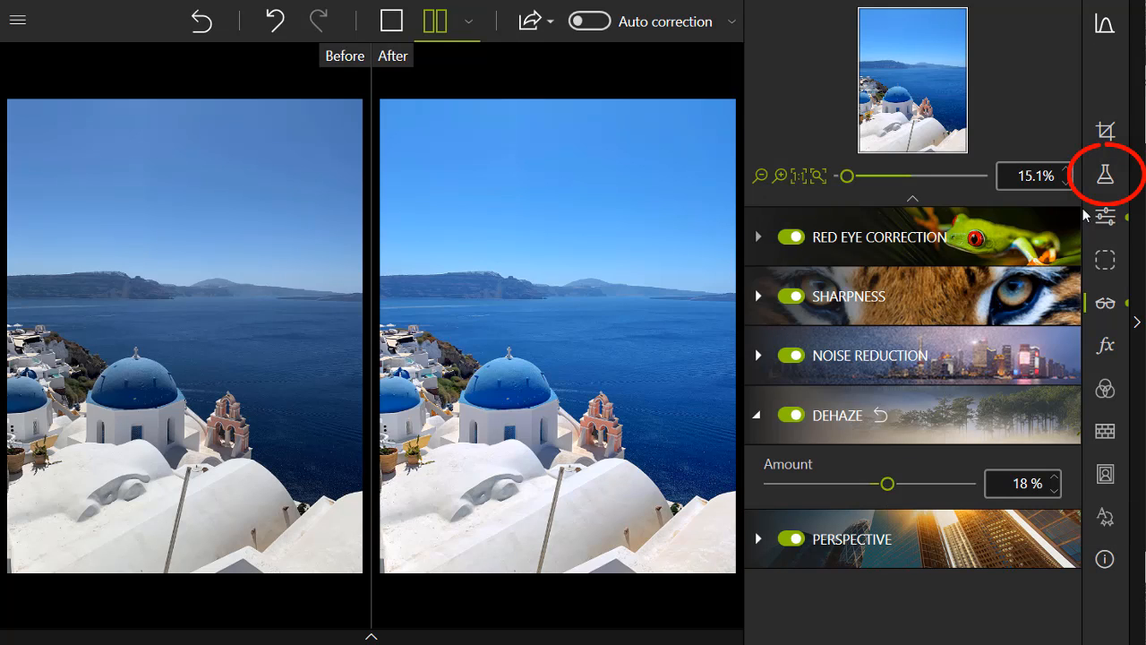
mouse_move(1105, 174)
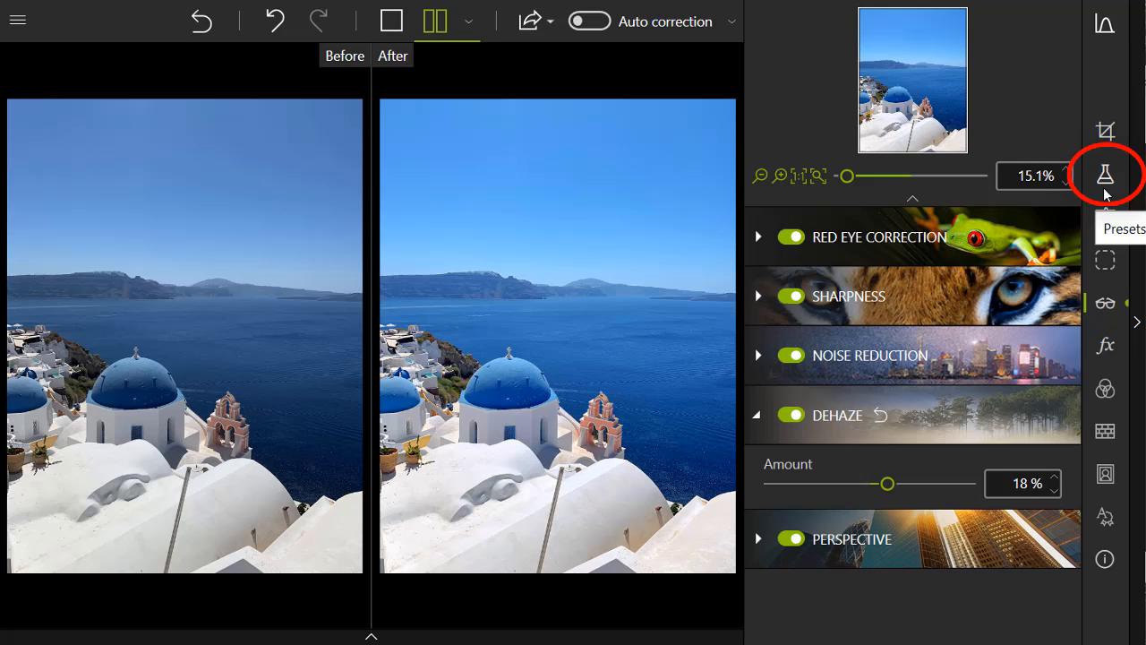
mouse_move(1109, 192)
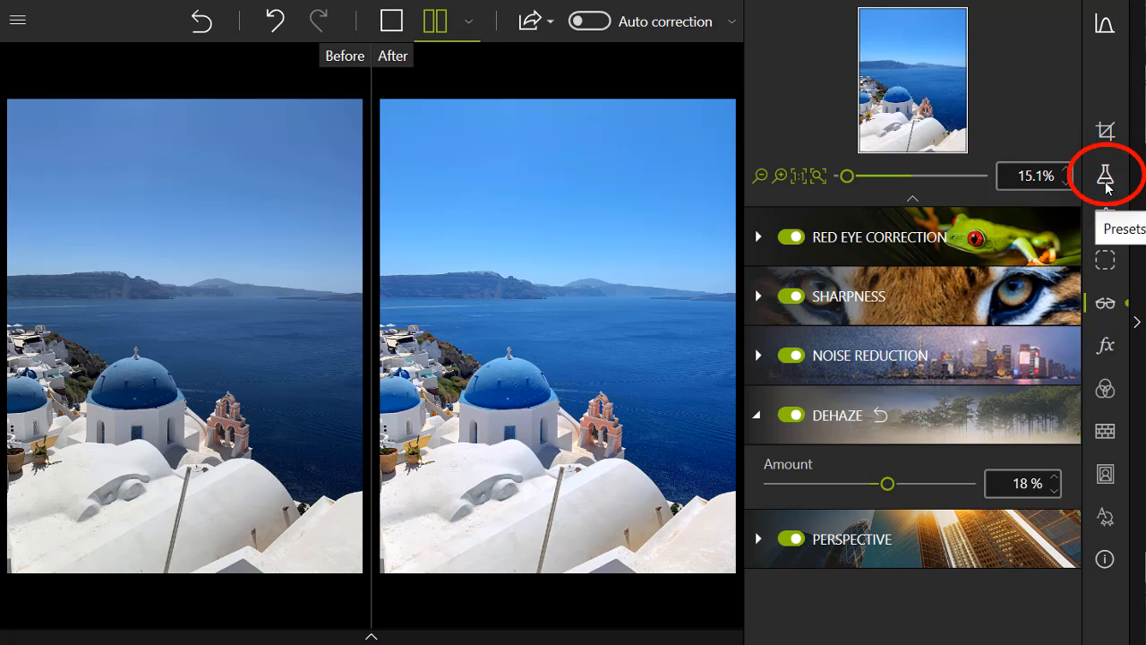
Show the Presets list with its Popular presets
click(1105, 175)
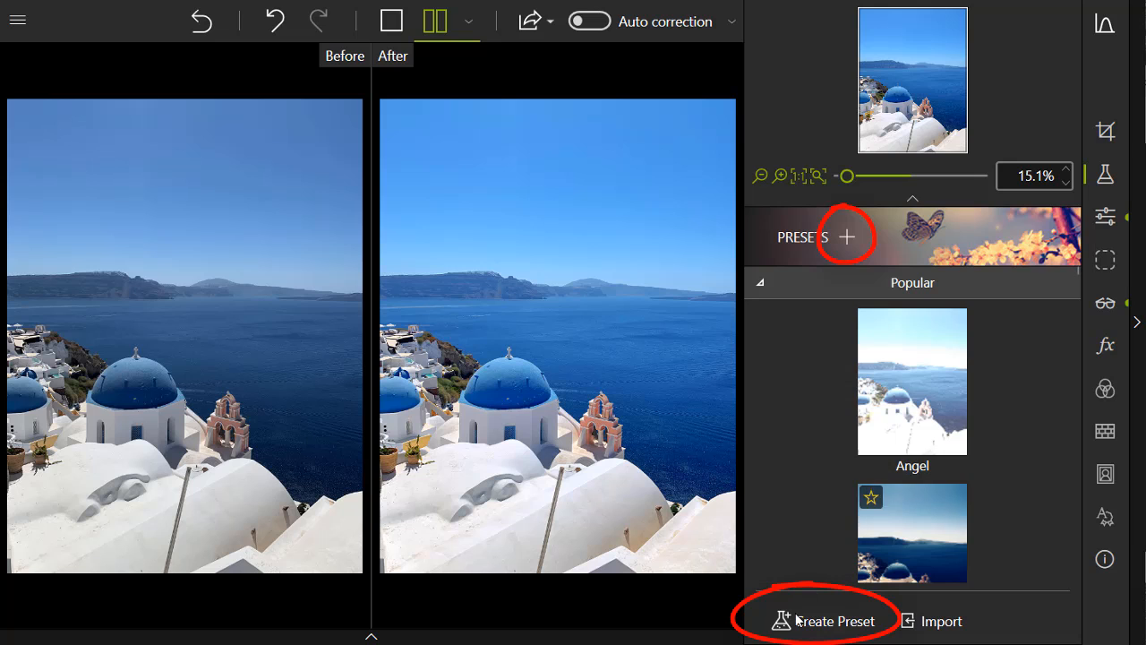
Create a user preset named 'Preset Santorin' from the current corrections
click(833, 619)
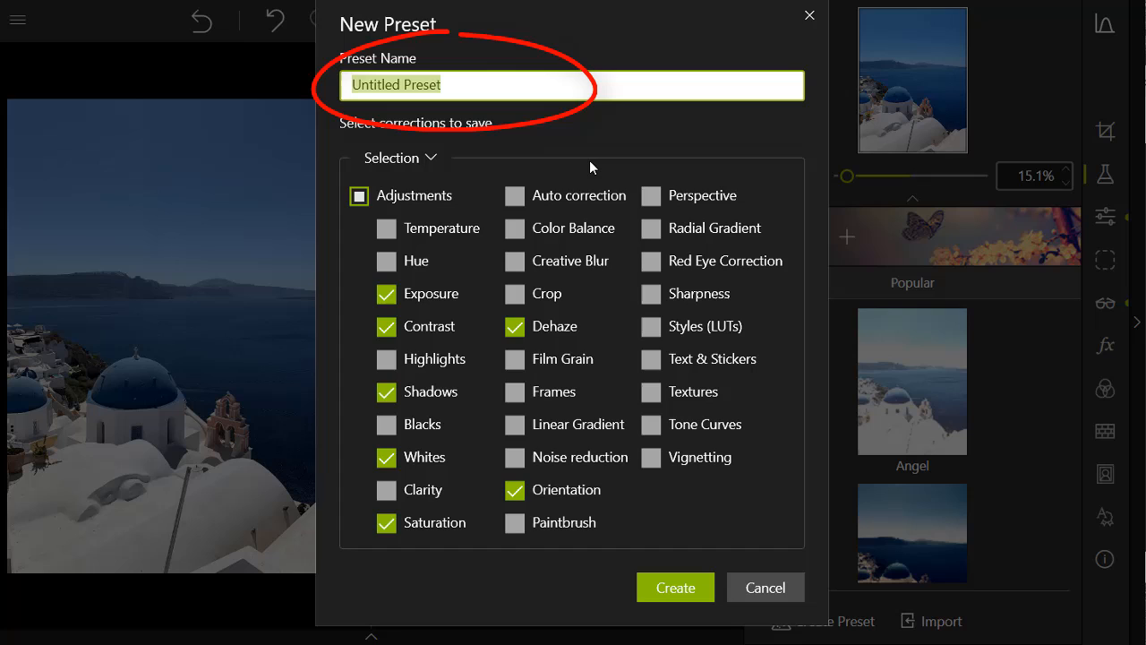
text(P)
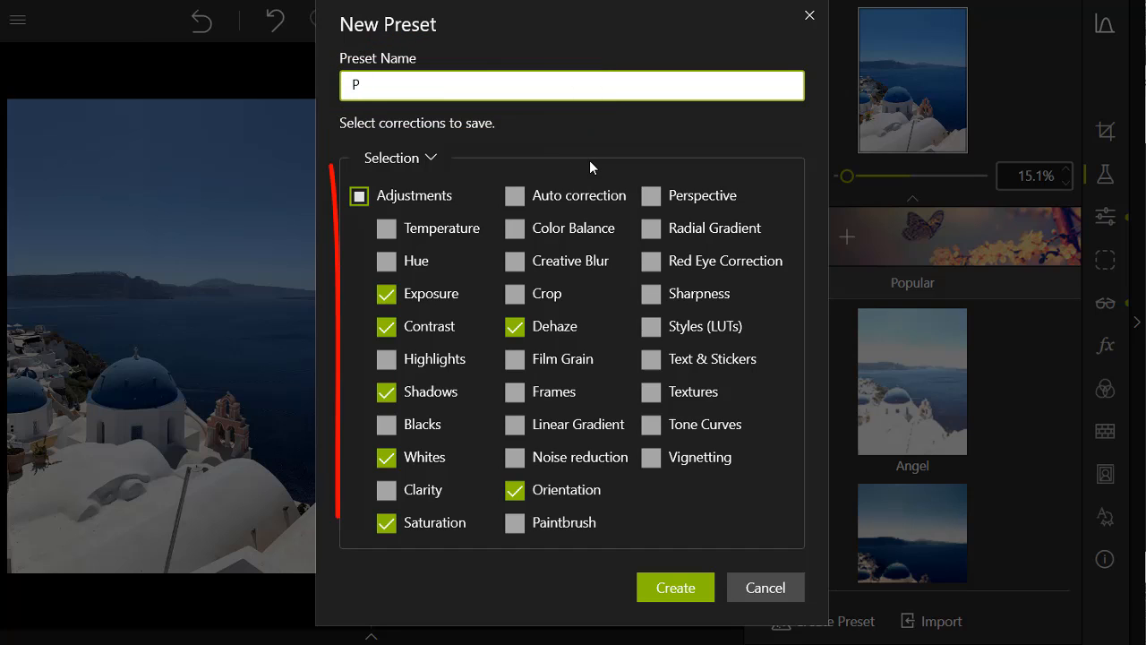
text(reset)
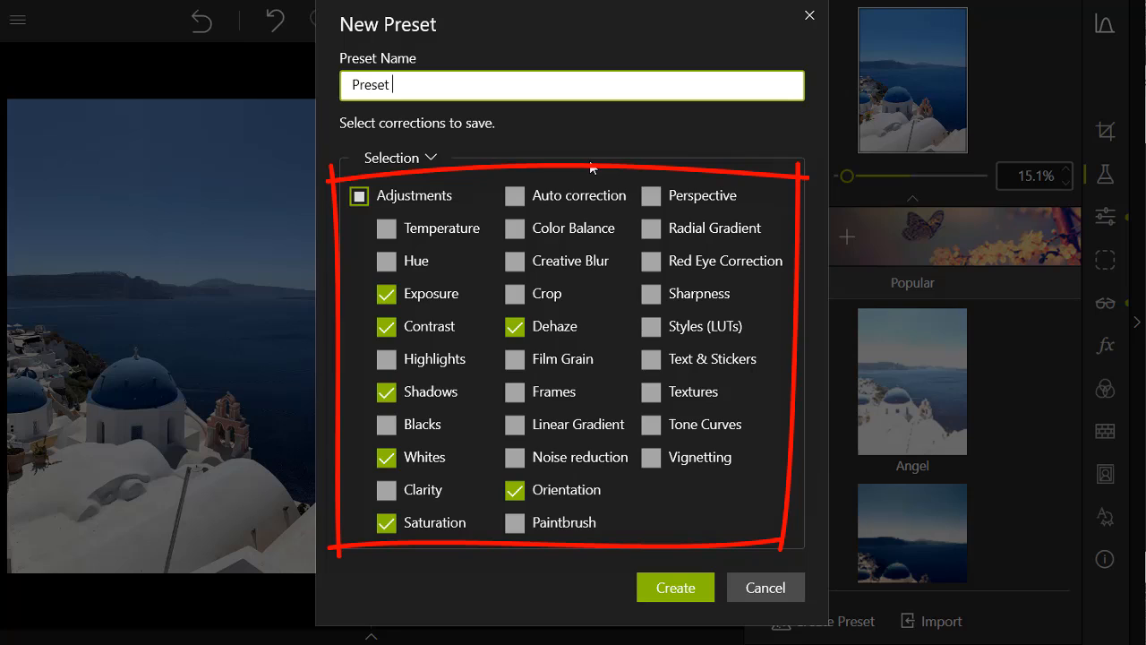
text(Sant)
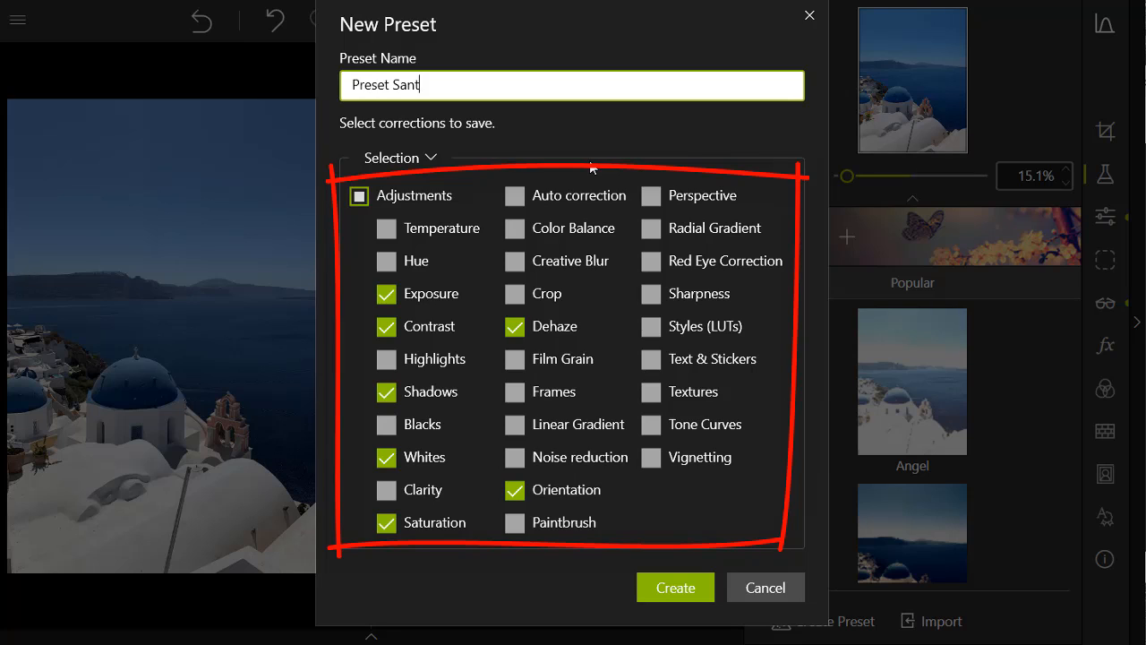
text(orin)
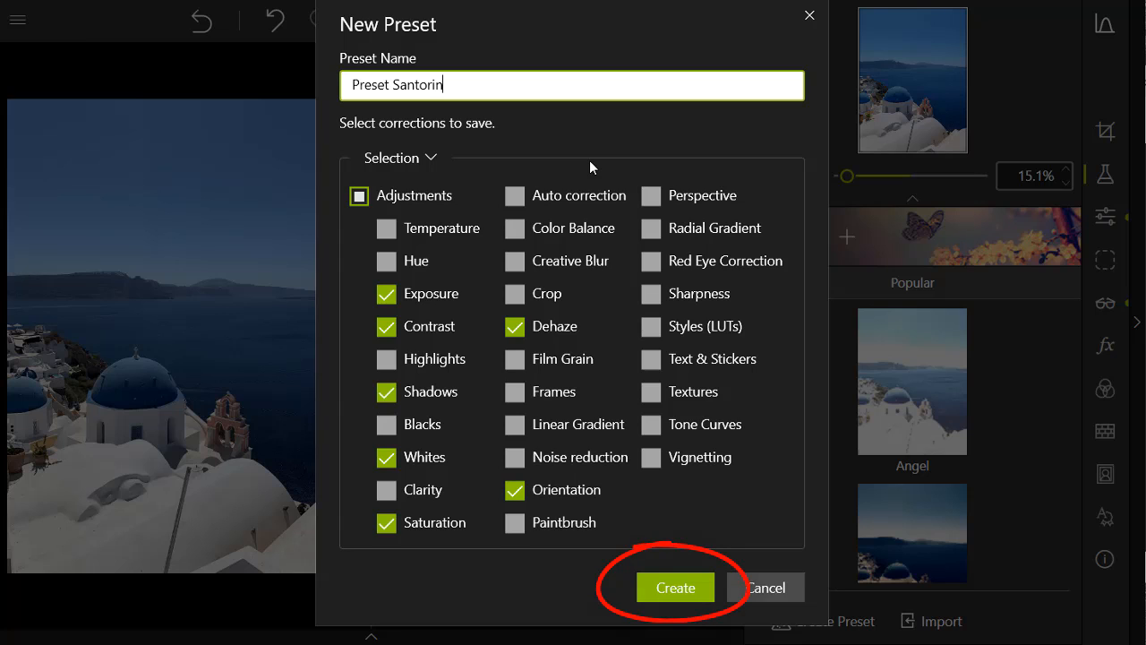
mouse_move(676, 588)
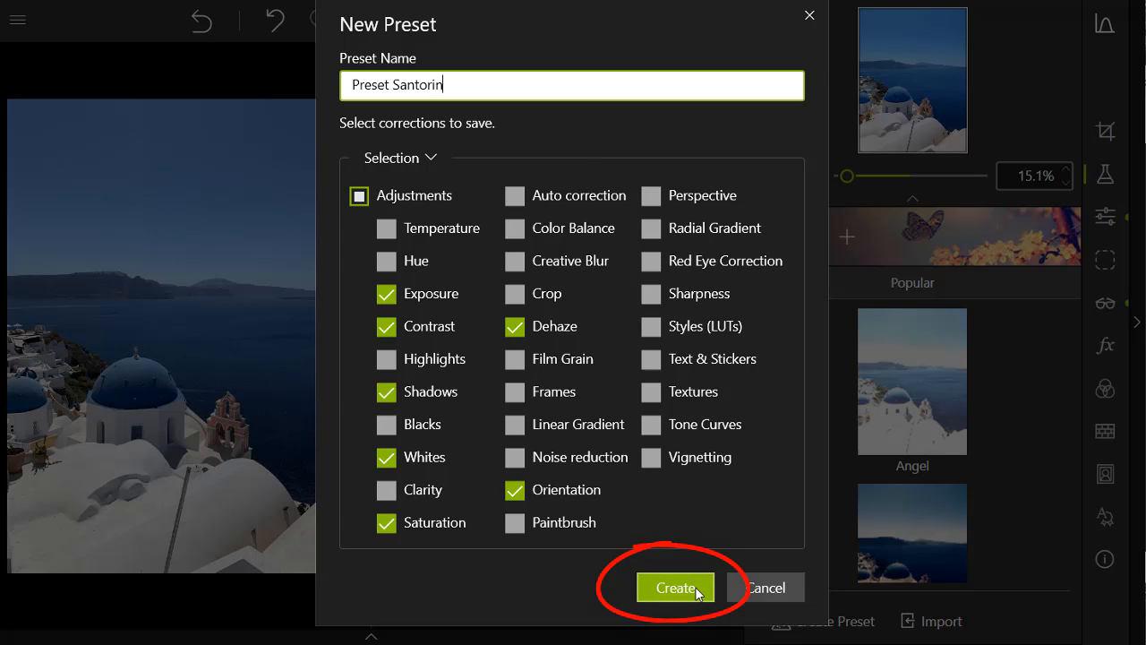
click(673, 587)
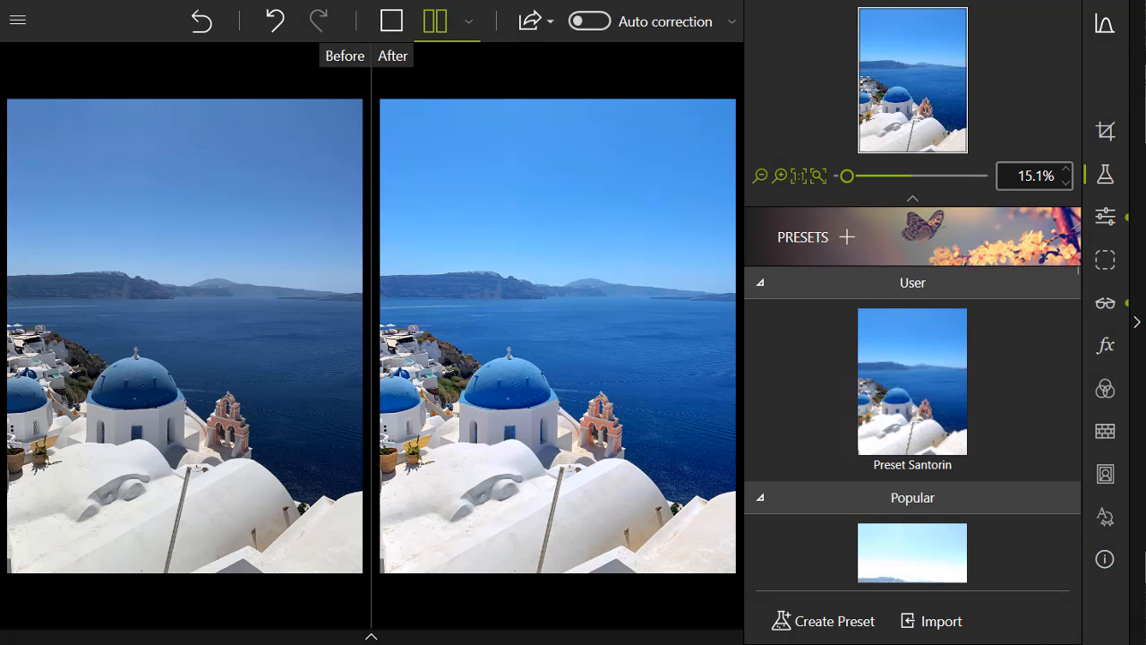
Save the edited photo as santorin_InPixio.jpg via the main menu
click(18, 19)
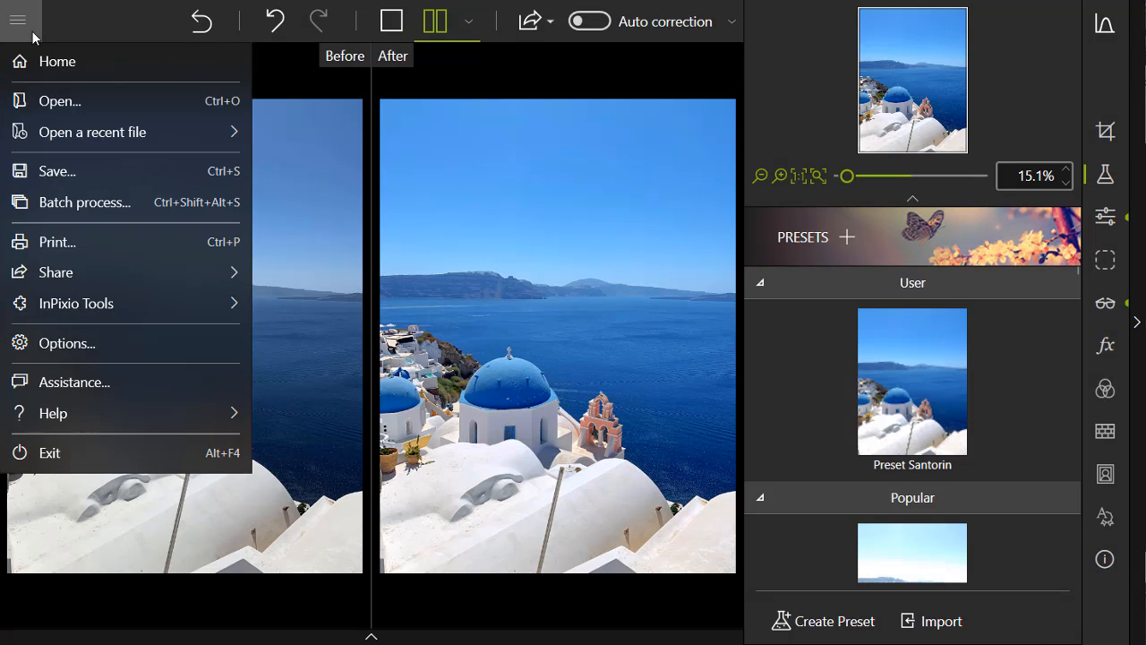
click(57, 172)
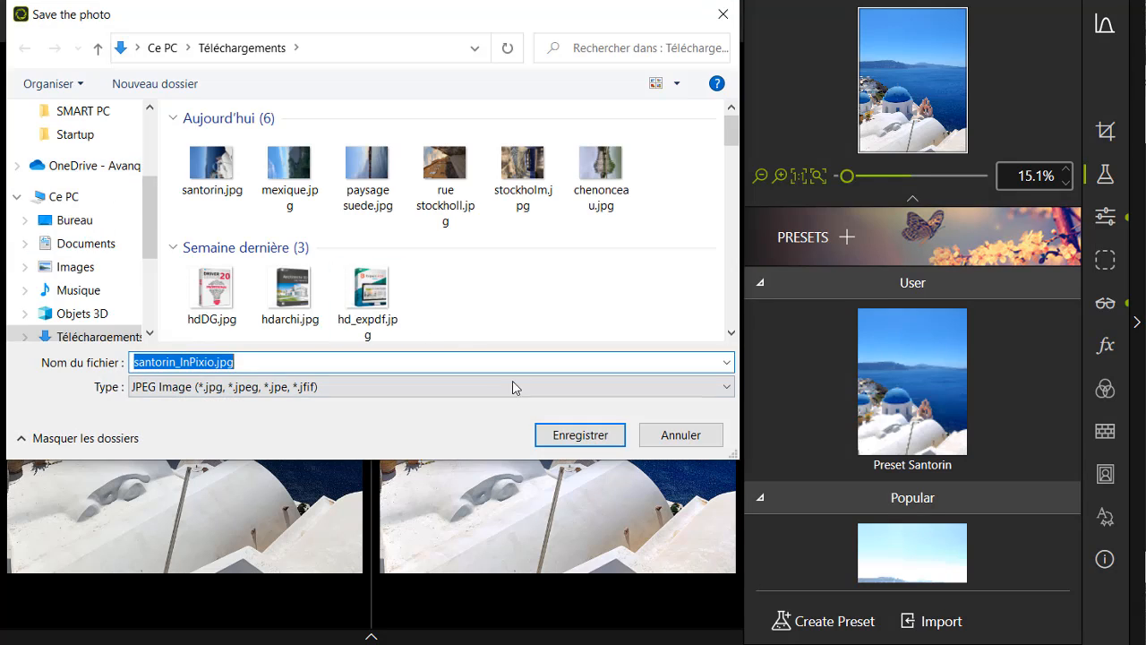
click(580, 435)
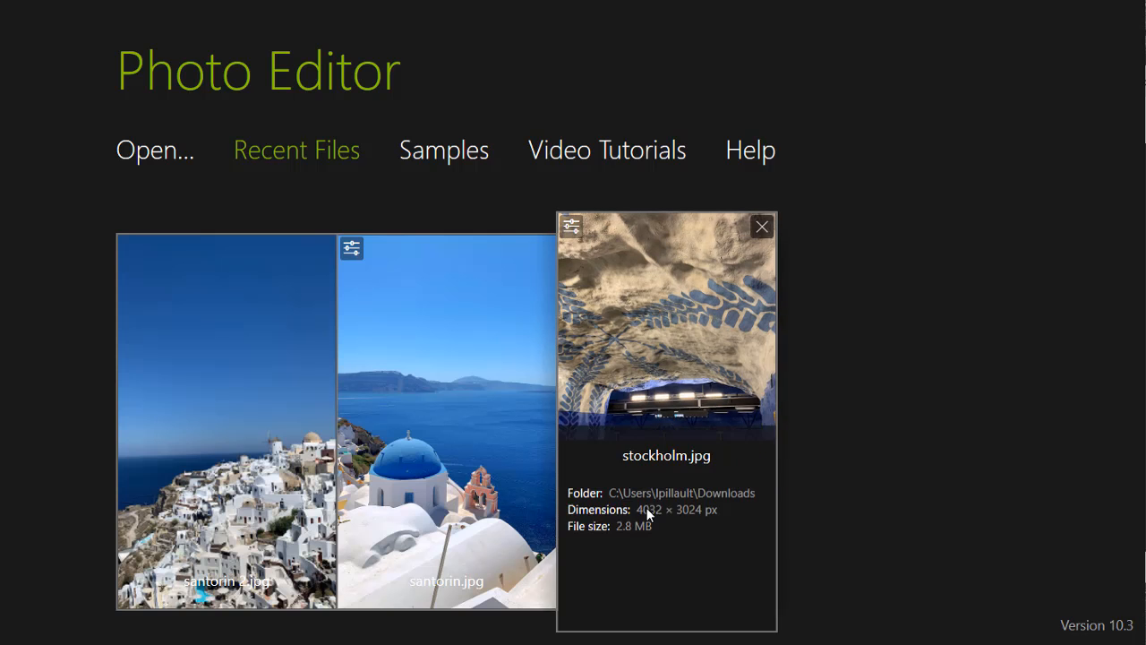
Open the tall Santorini photo from Recent Files and apply Preset Santorin to it
click(225, 421)
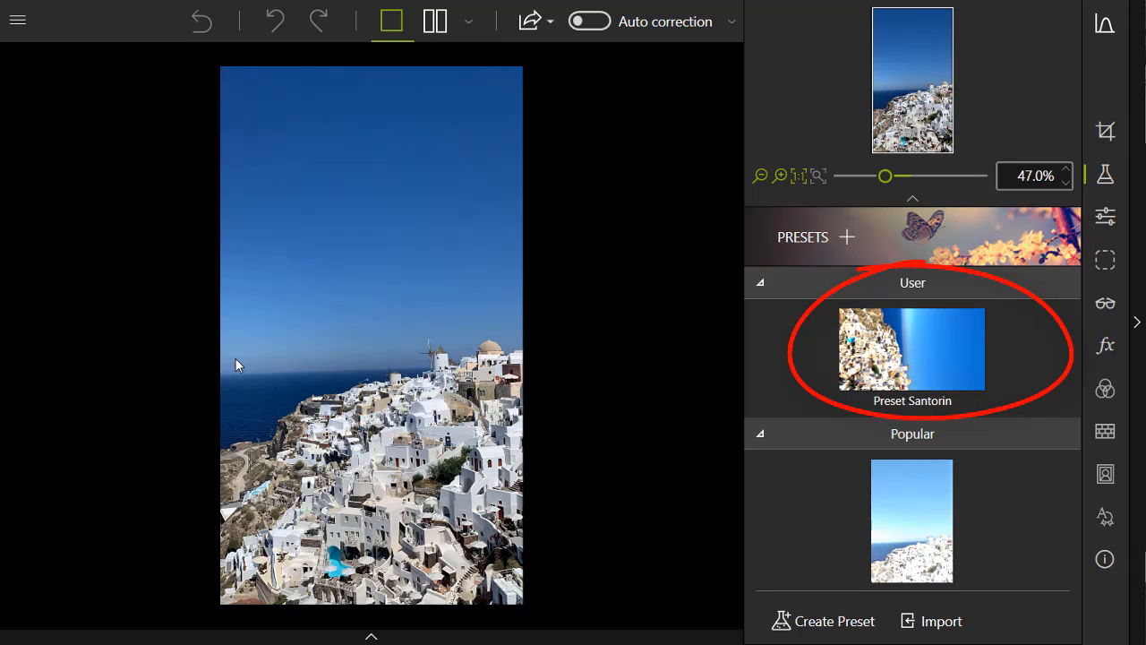
mouse_move(731, 376)
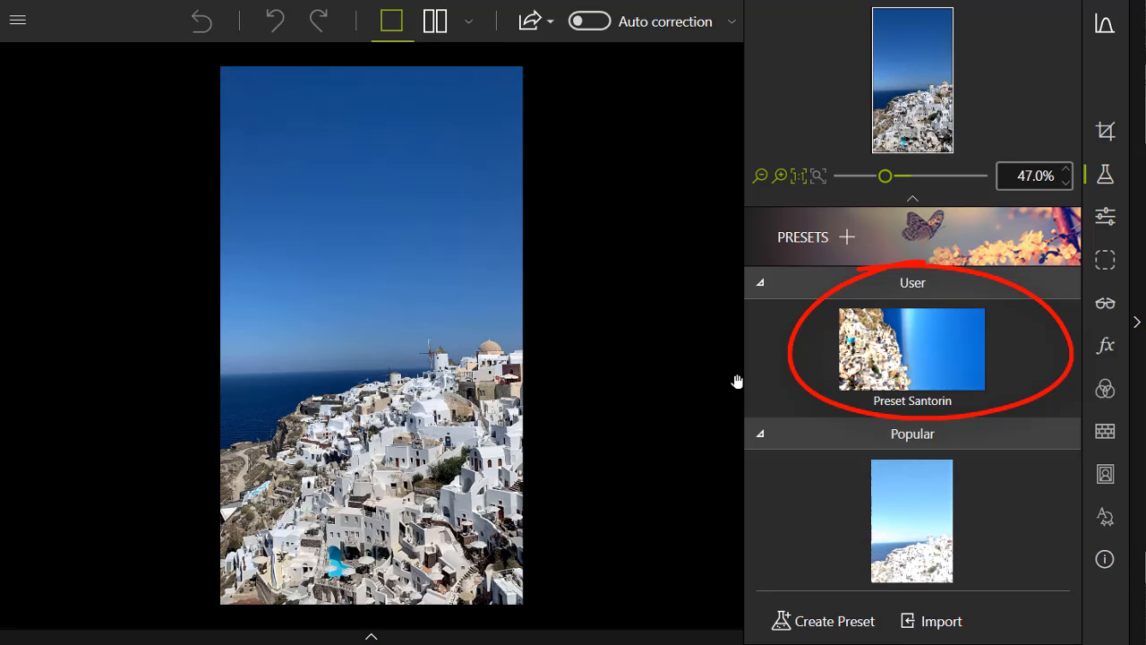
mouse_move(909, 354)
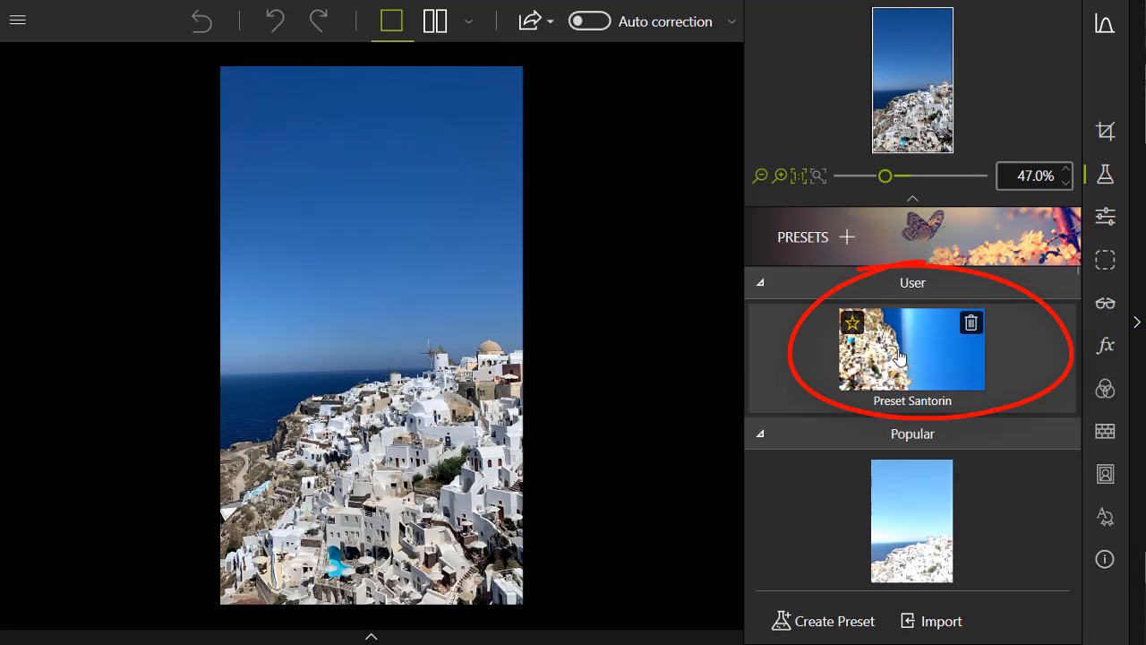
click(912, 349)
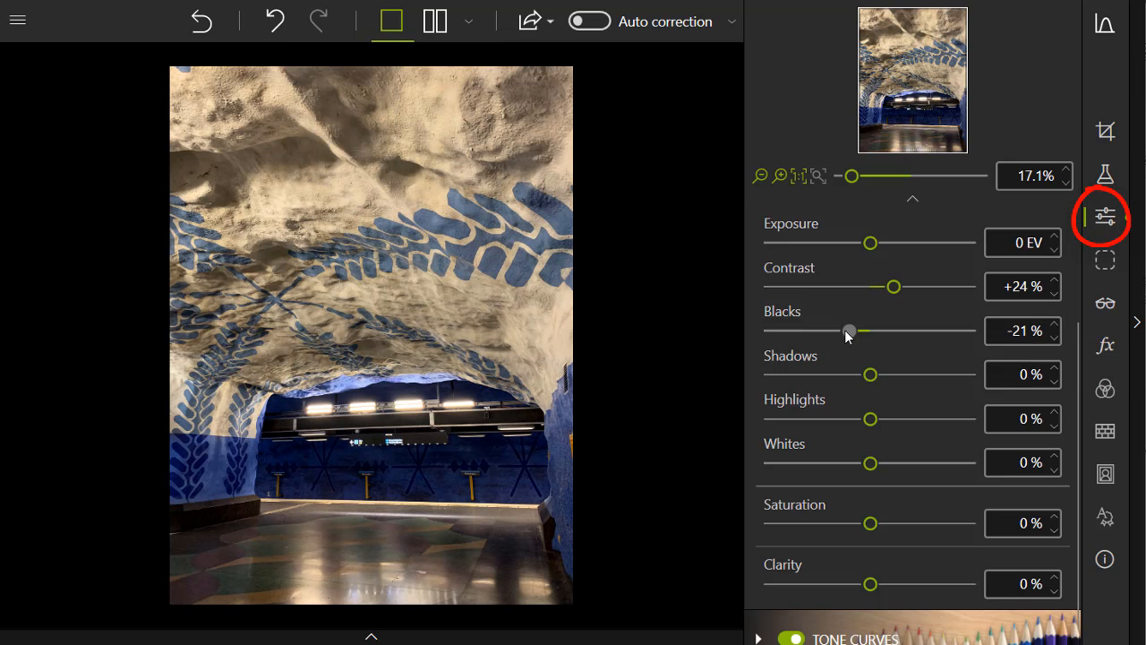
Set shadows +24%, highlights +54%, saturation +51%, clarity +23%, deepen blacks, and compare before/after
drag(870, 375, 891, 375)
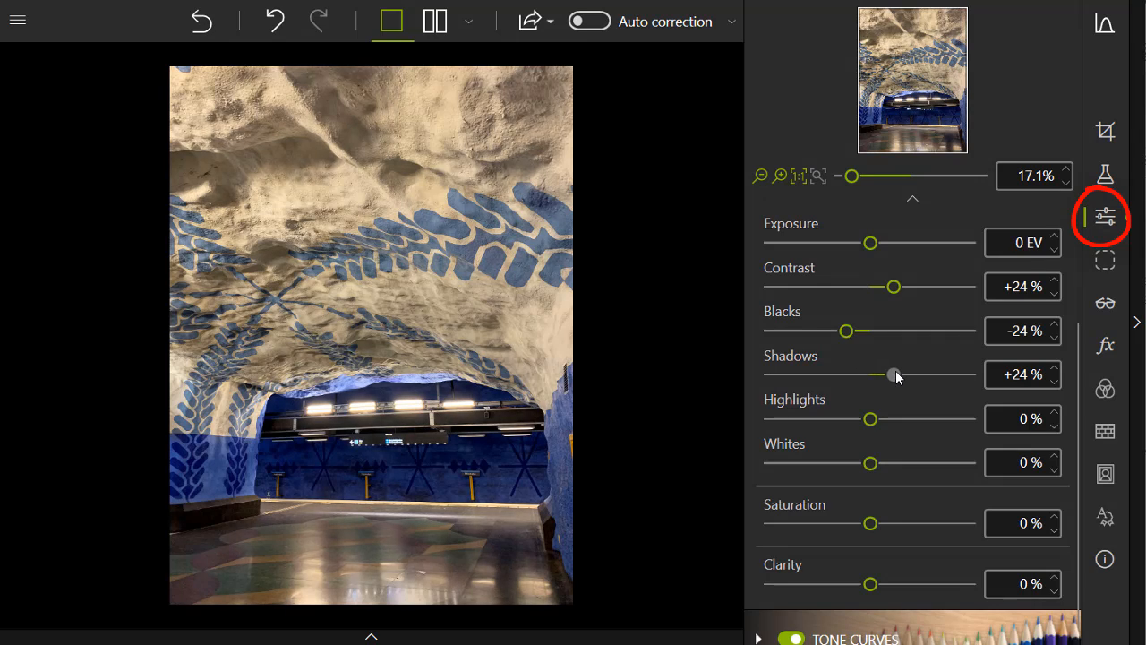
drag(871, 419, 907, 419)
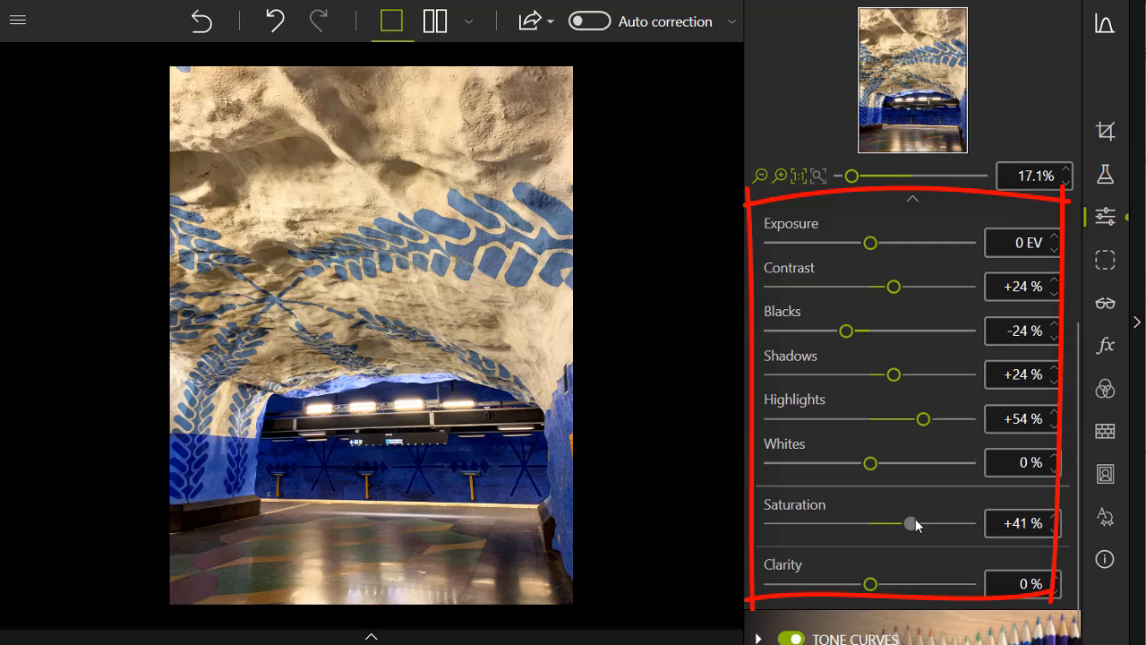
drag(869, 584, 896, 584)
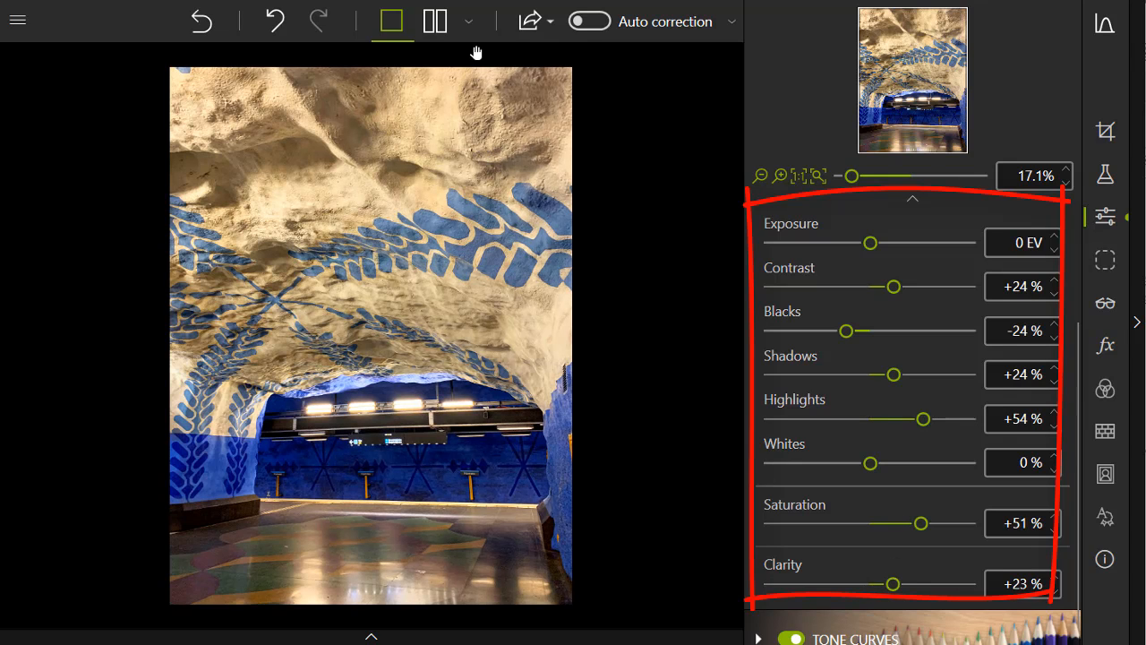
mouse_move(444, 40)
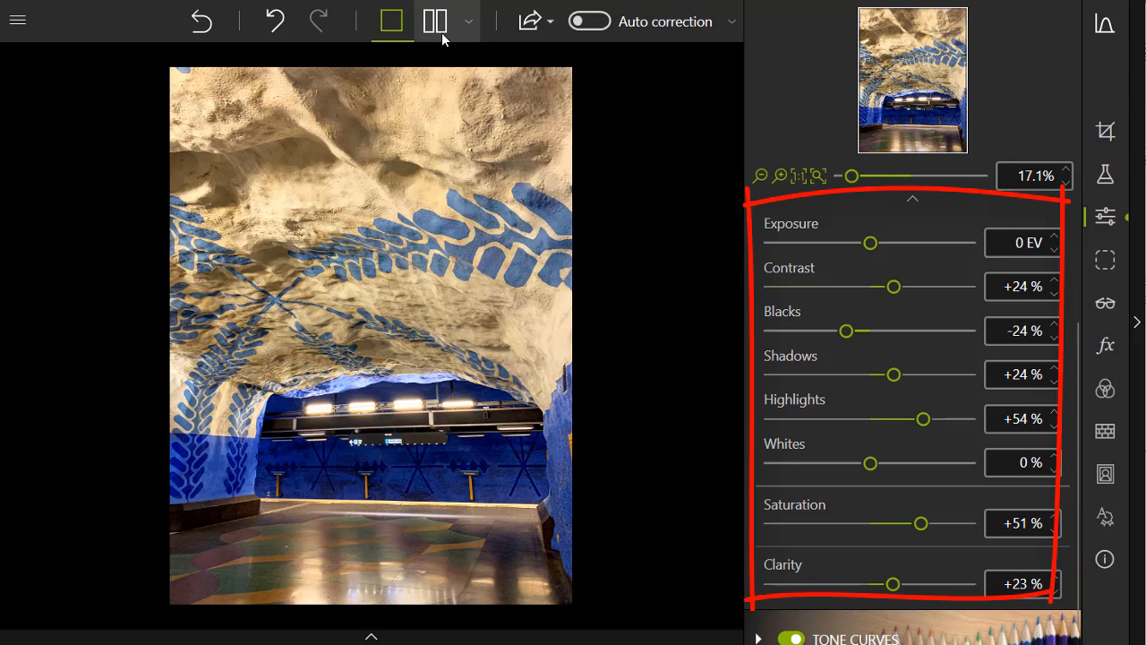
click(435, 21)
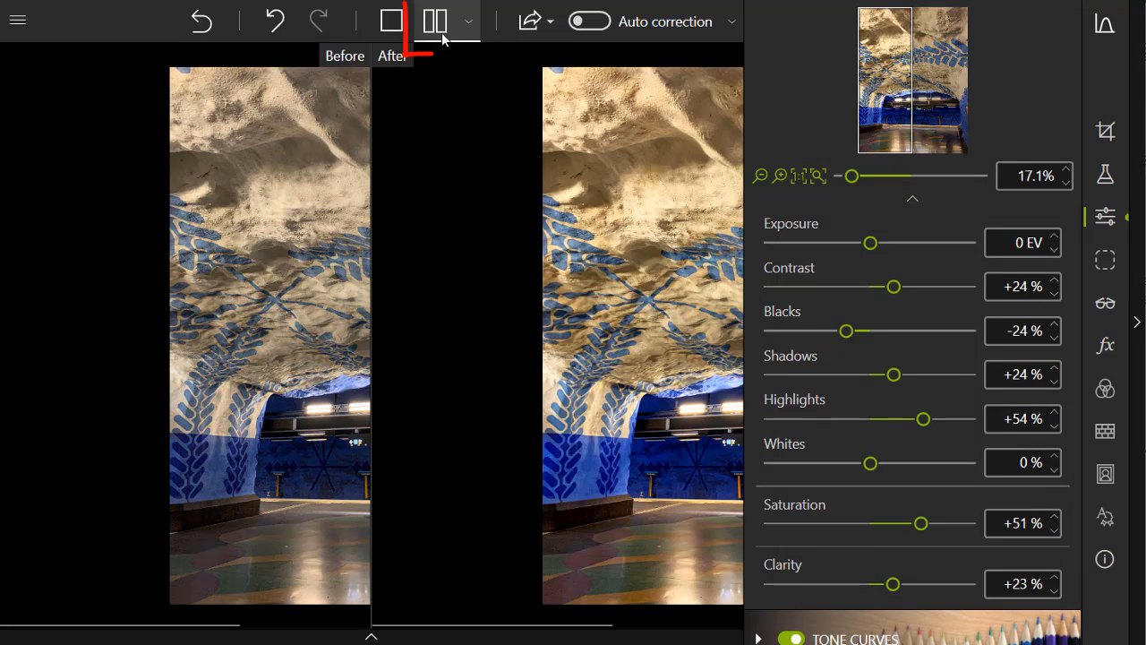
click(433, 21)
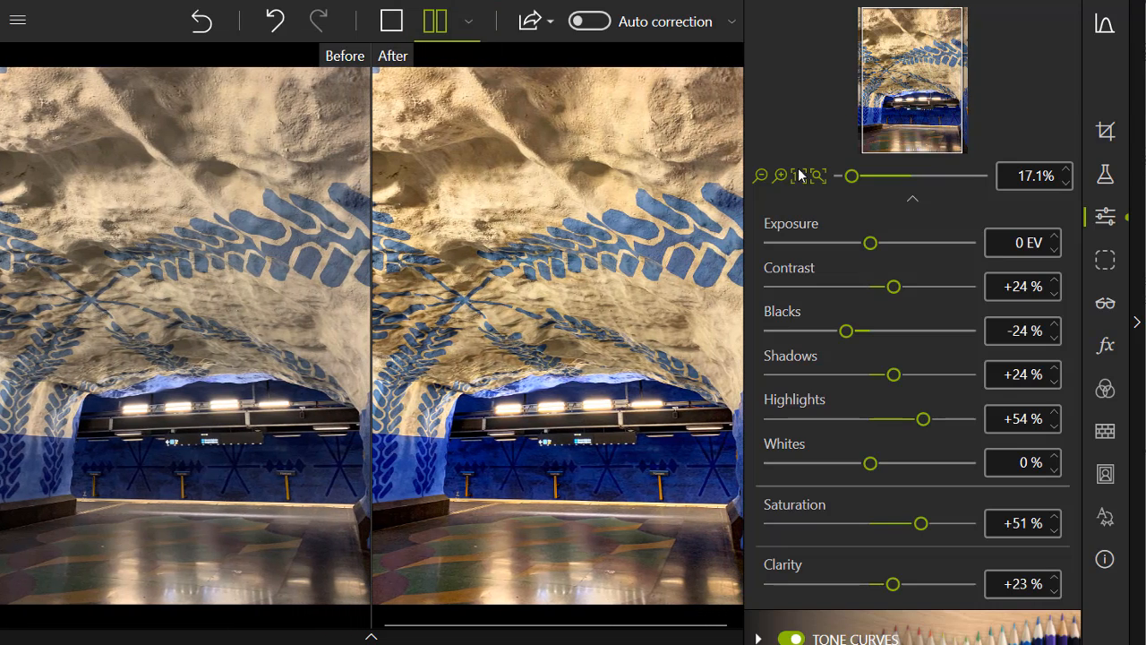
Create a user preset named 'Metro' from the metro photo's adjustments
drag(853, 176, 849, 176)
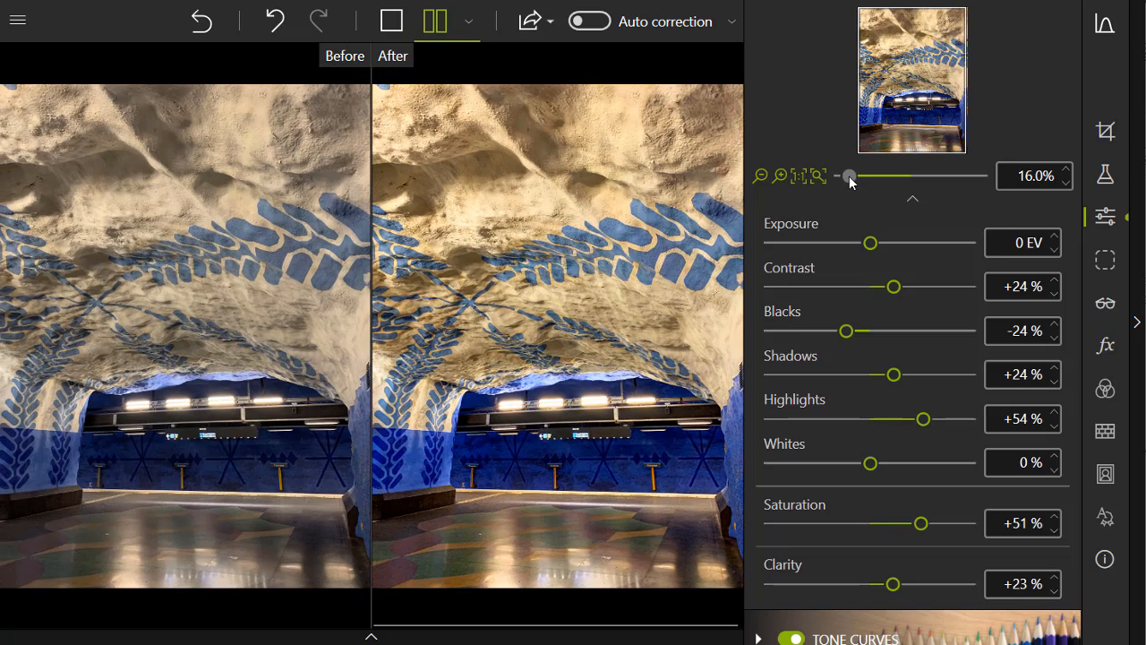
drag(848, 176, 845, 175)
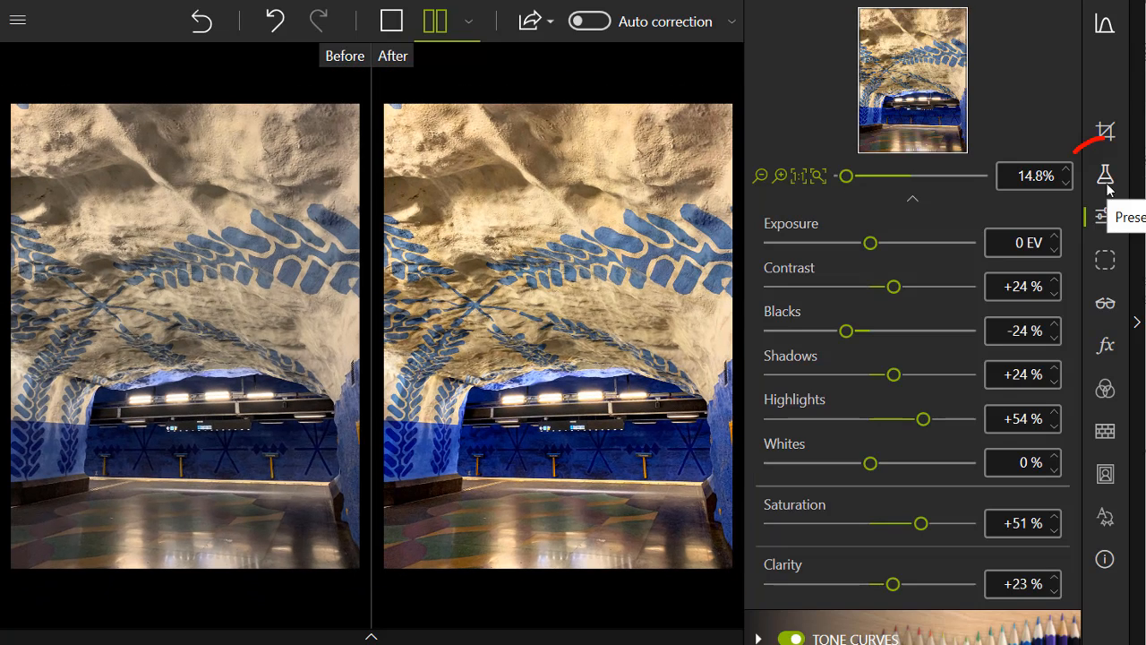
click(1105, 174)
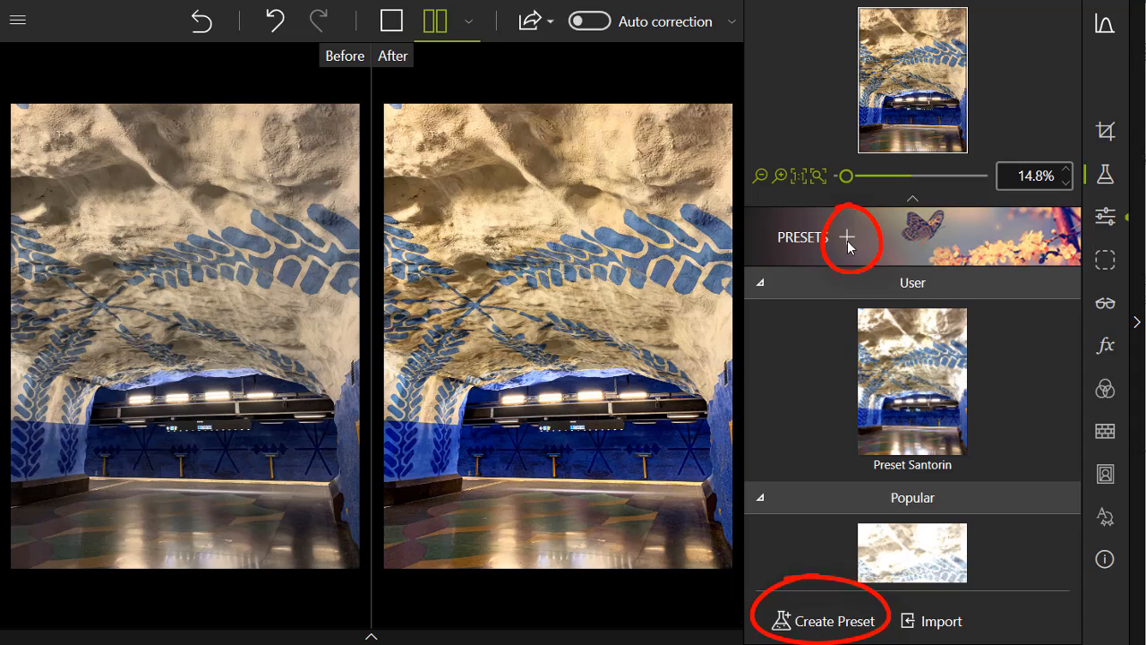
click(830, 620)
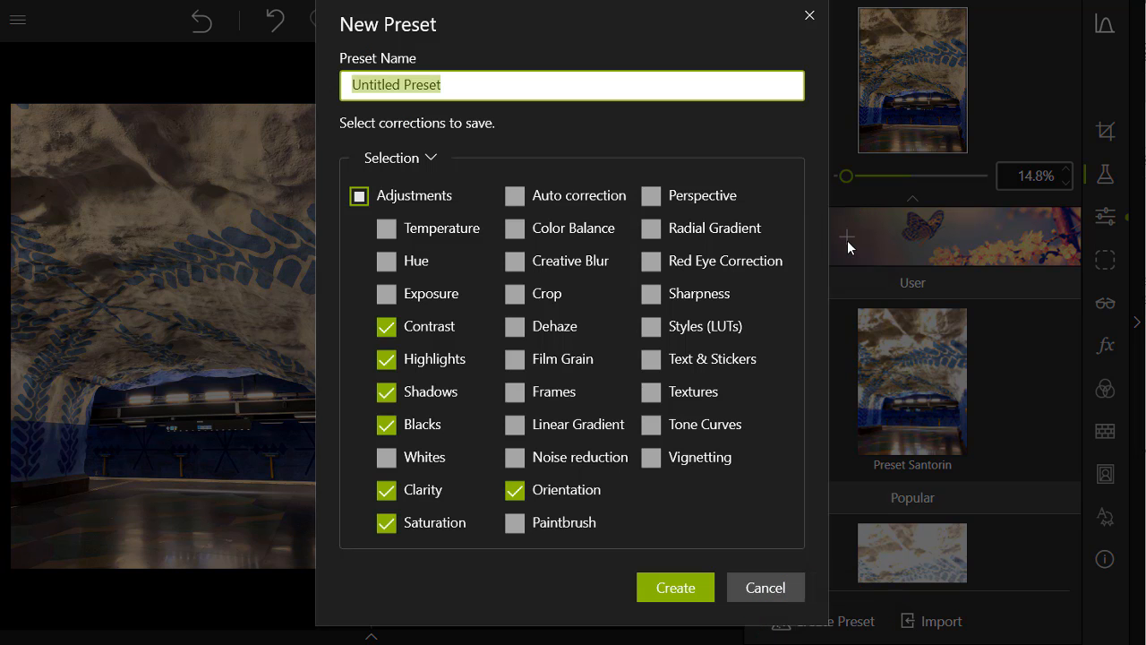
text(Metr)
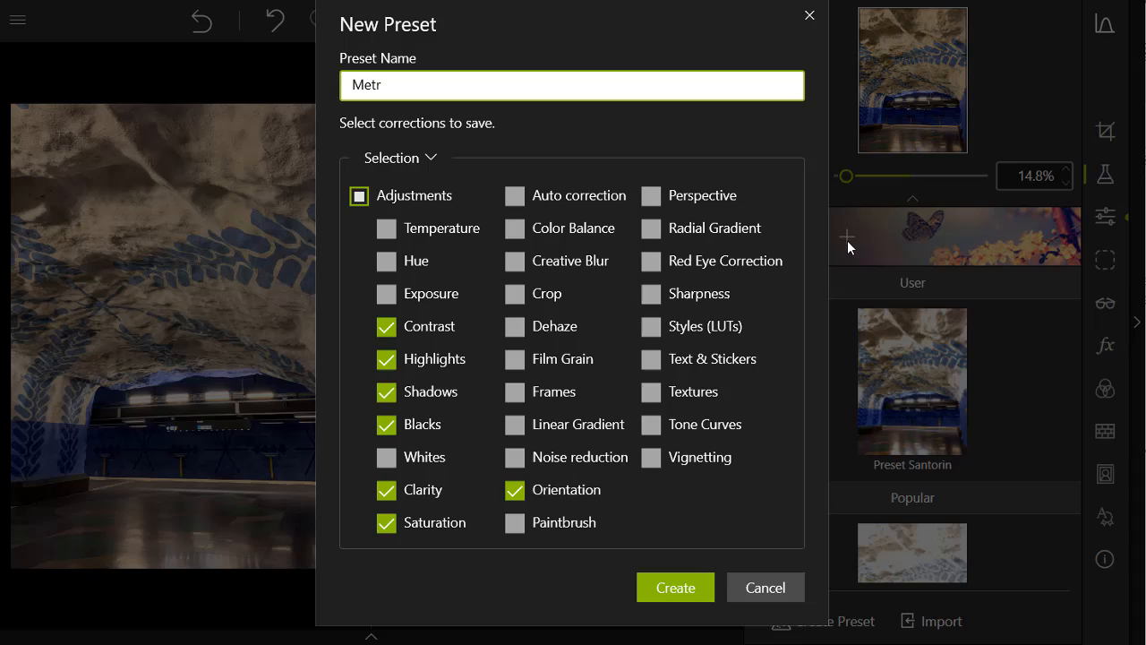
text(o)
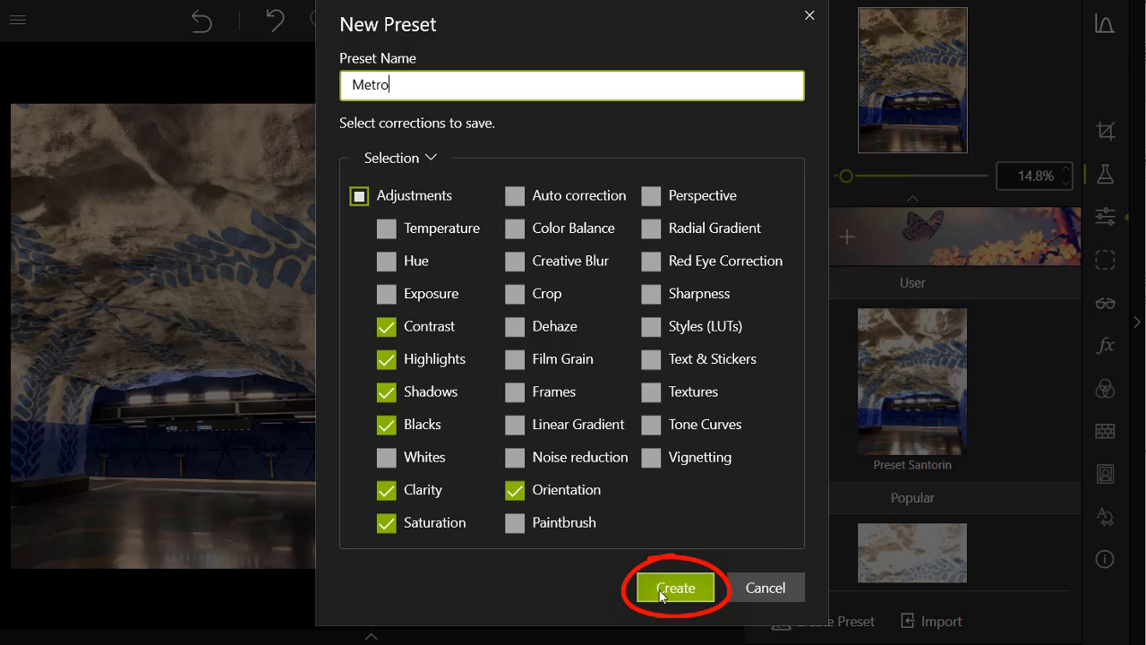
click(676, 587)
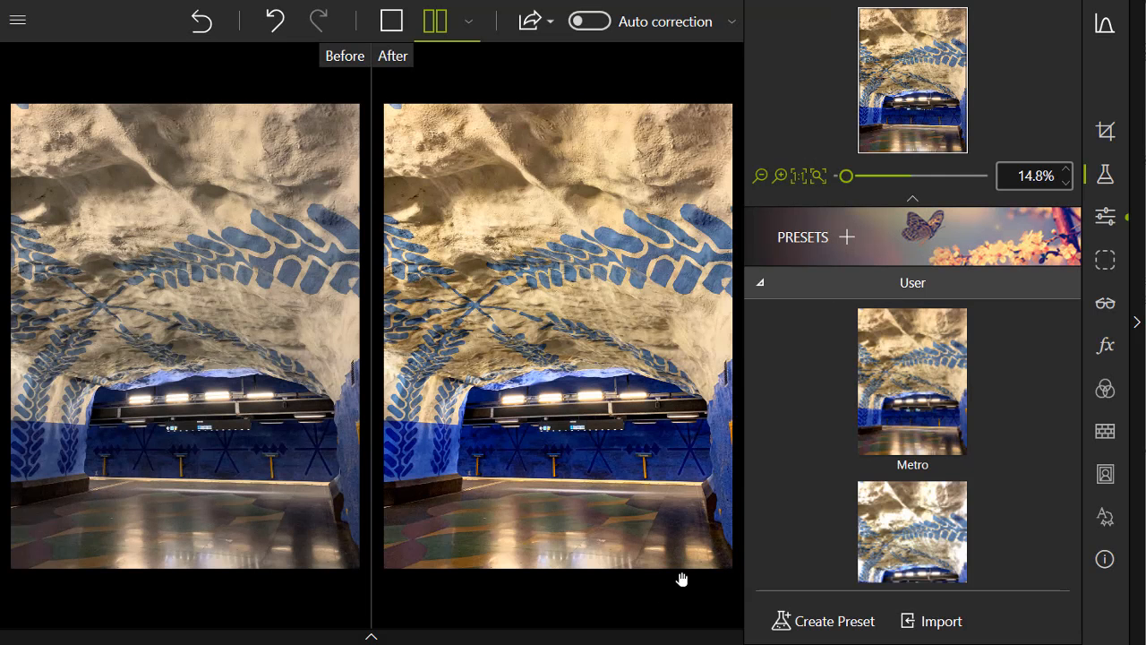
mouse_move(913, 385)
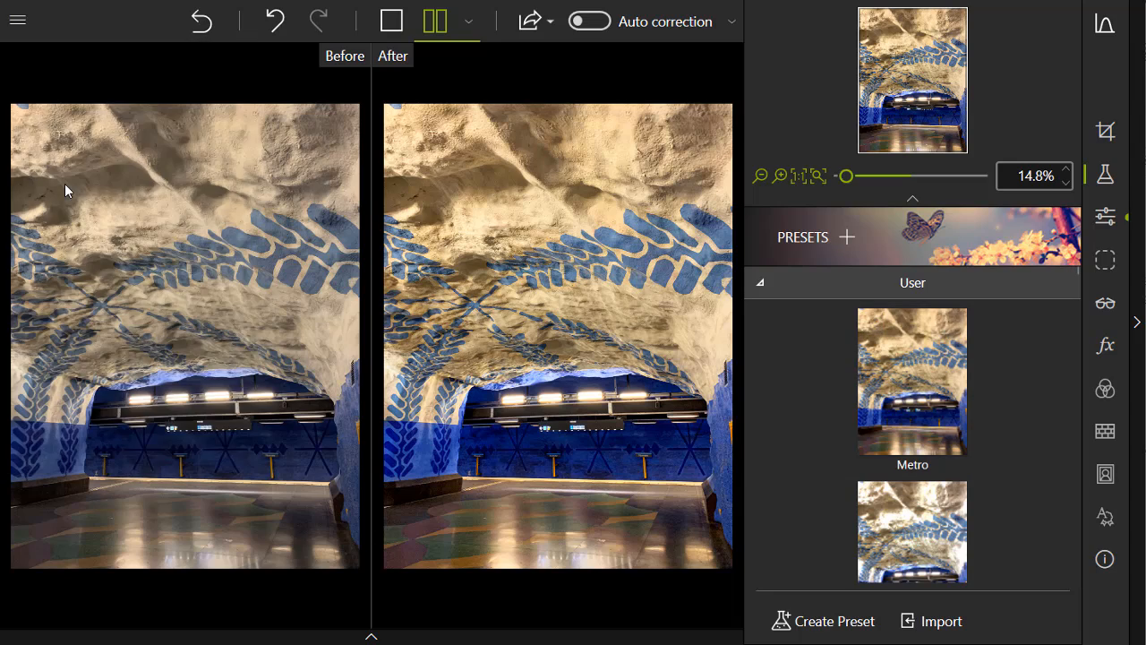
Load the rainbow-painted metro station photo from the main menu's file list
click(526, 21)
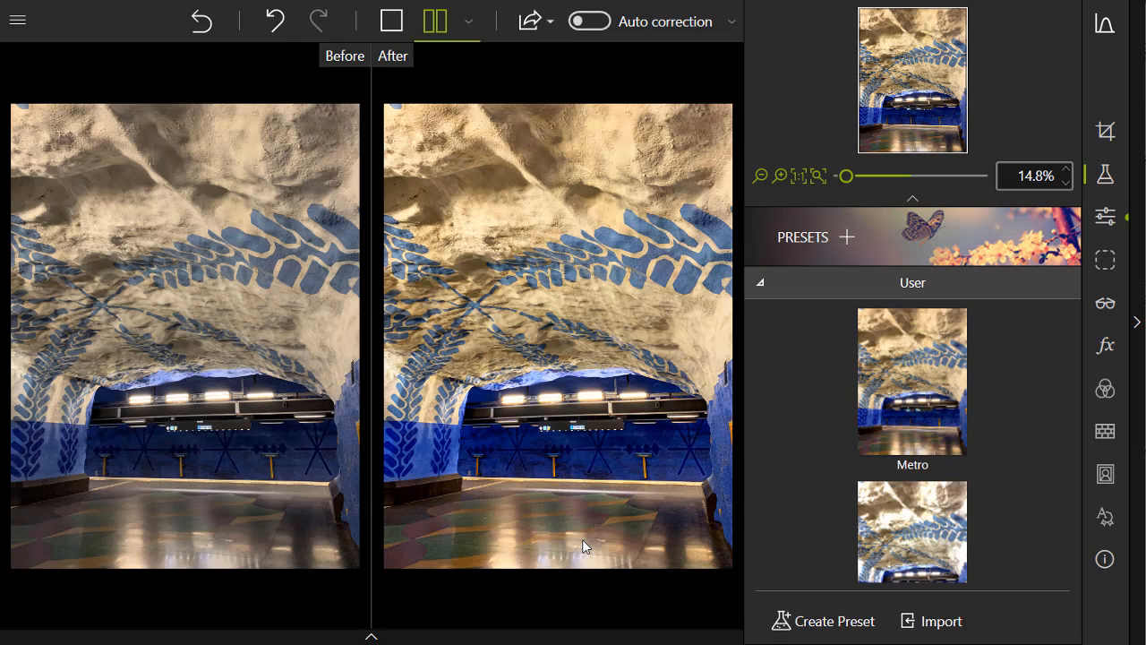
click(18, 20)
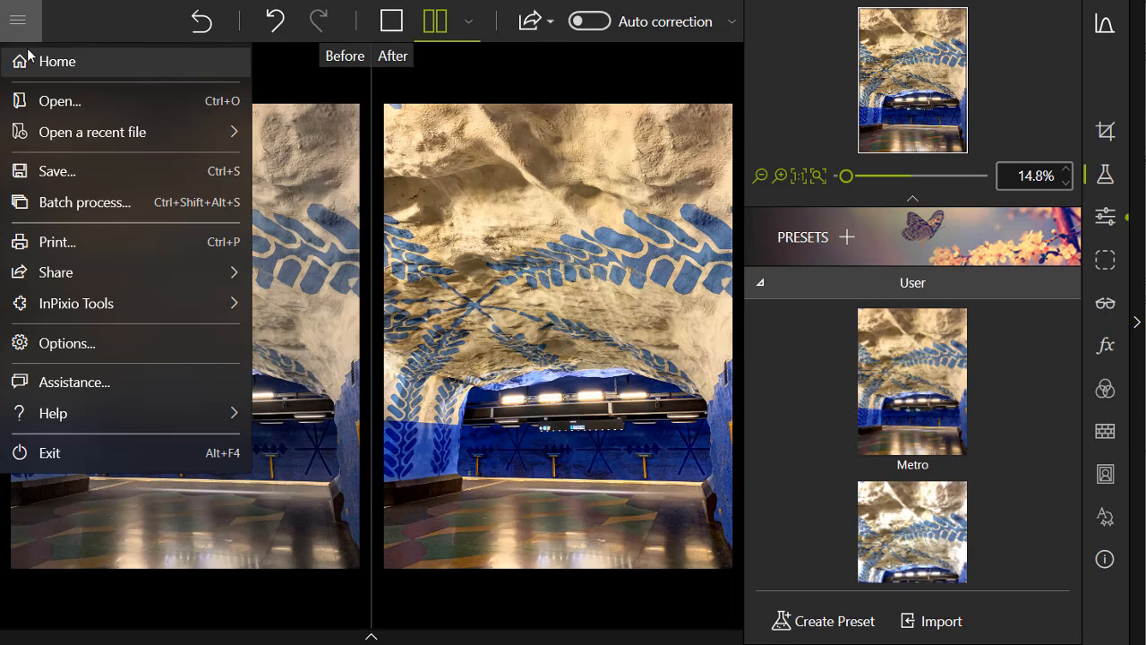
click(58, 61)
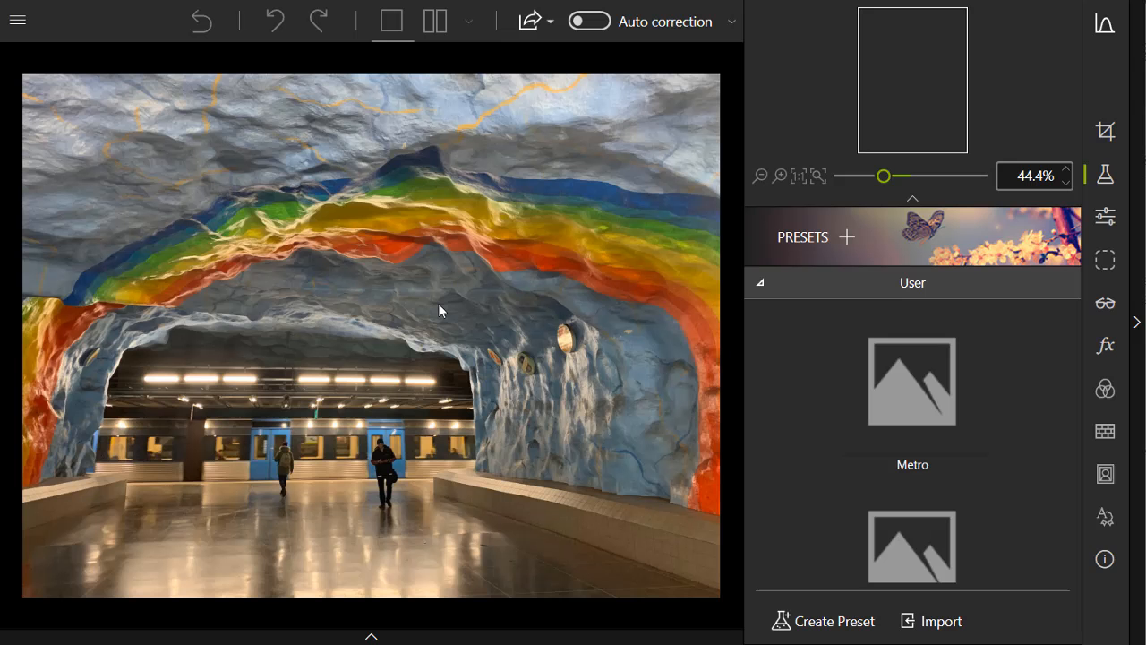
Apply the user preset 'Metro' and view the side-by-side Before/After comparison
click(391, 22)
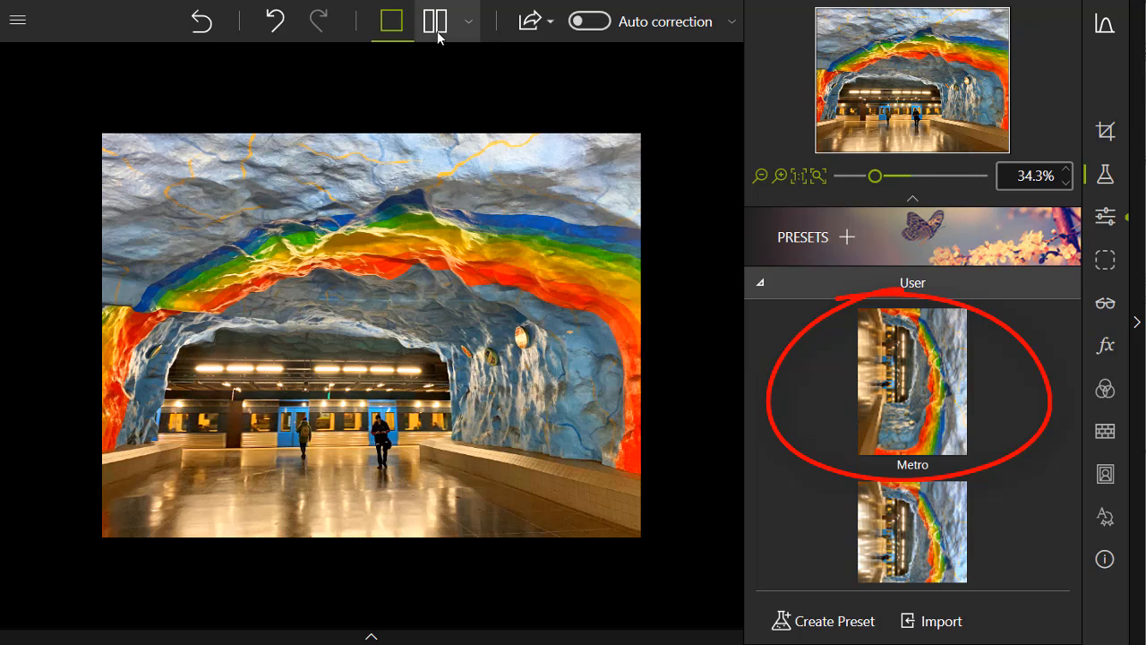
click(433, 21)
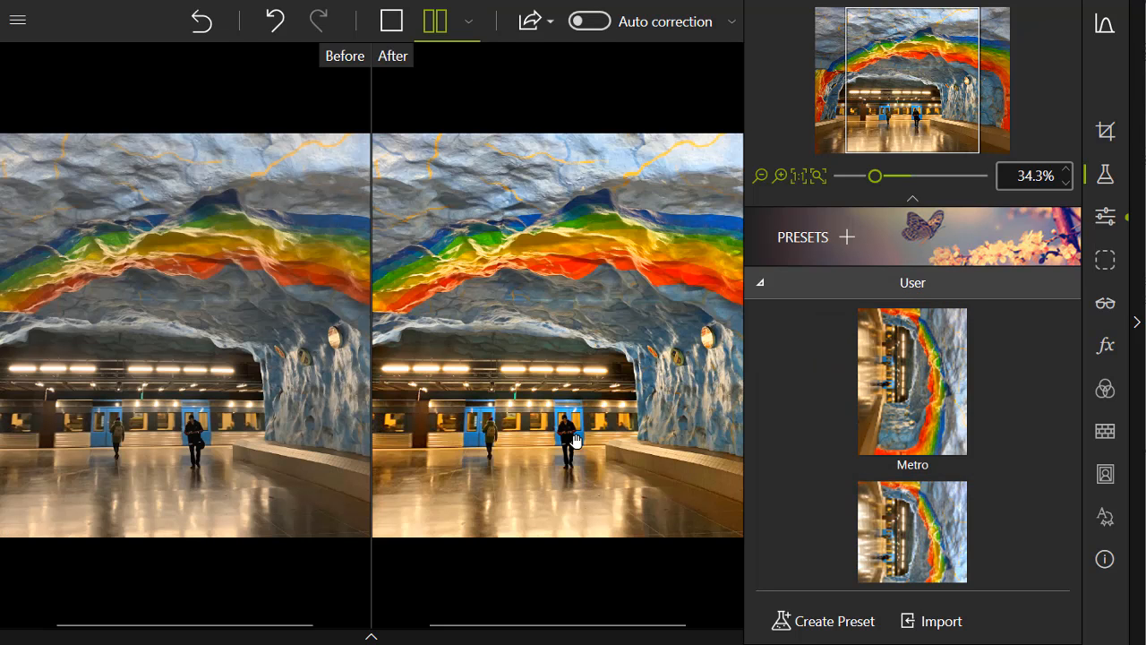
click(392, 55)
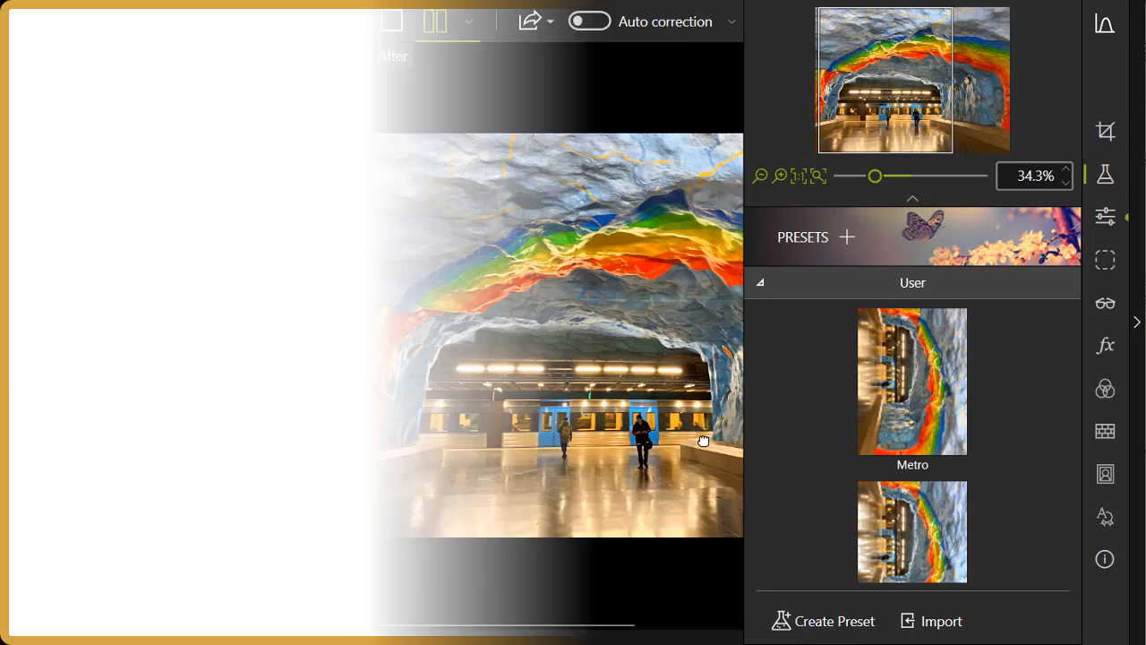